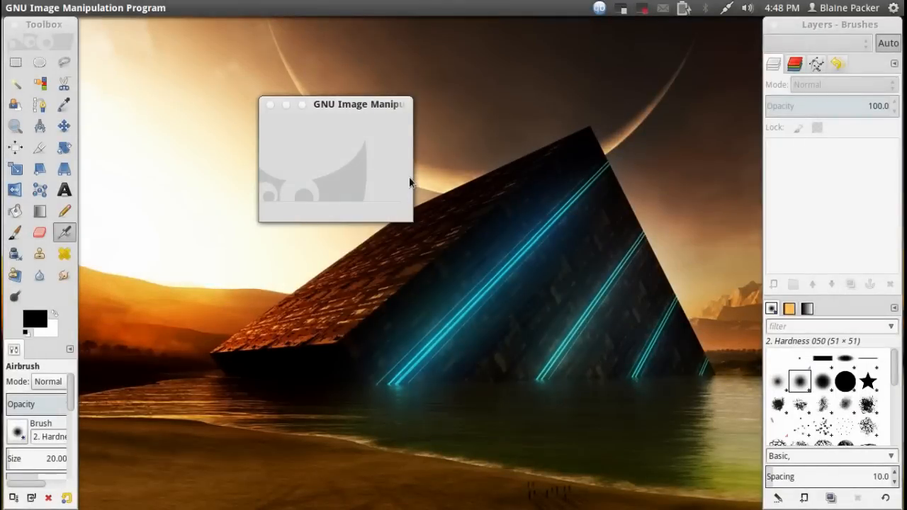
mouse_move(410, 183)
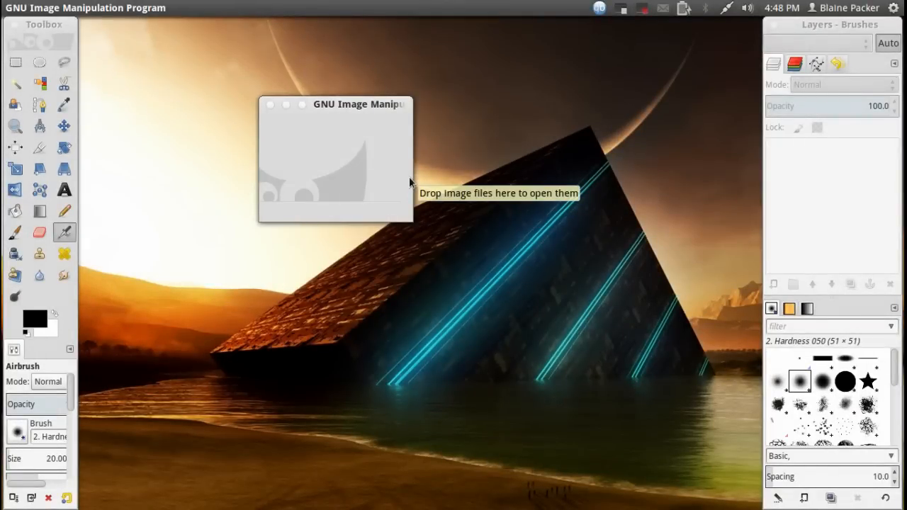
mouse_move(413, 222)
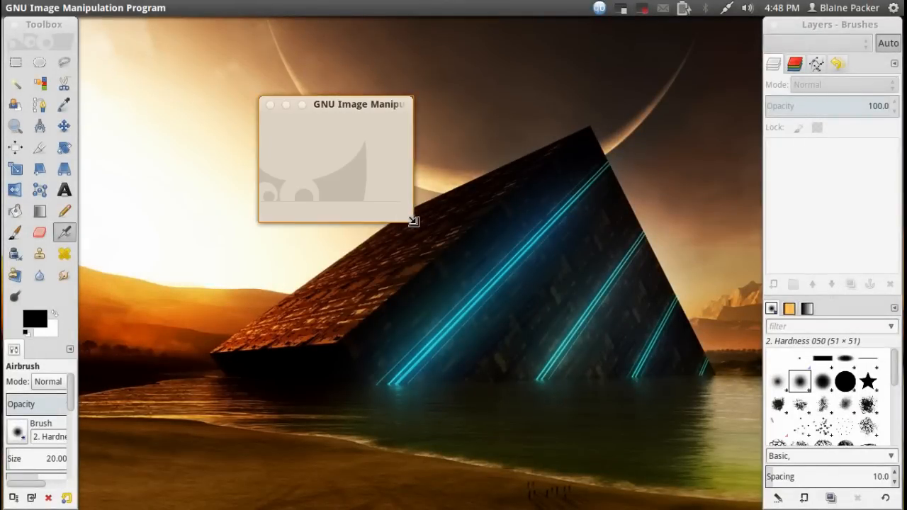
Enlarge the empty image window and drag it lower toward the middle of the desktop
drag(413, 222, 695, 305)
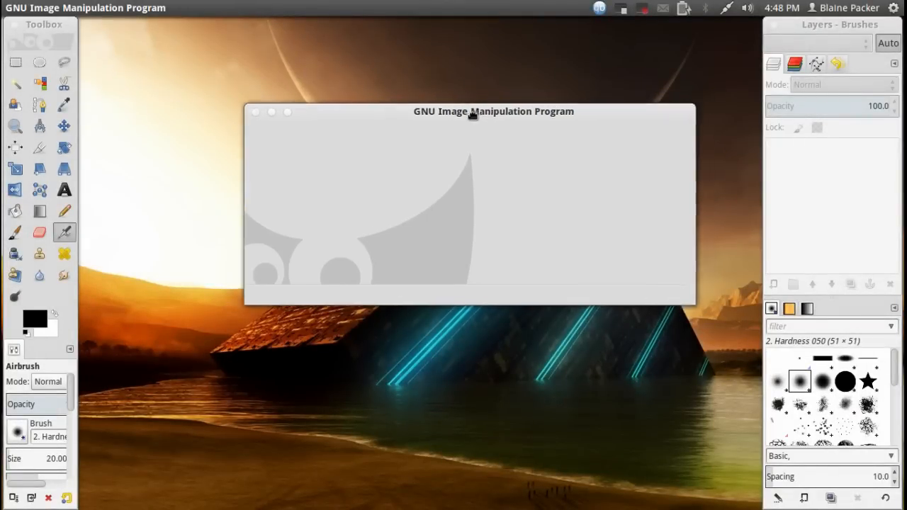
drag(495, 111, 459, 107)
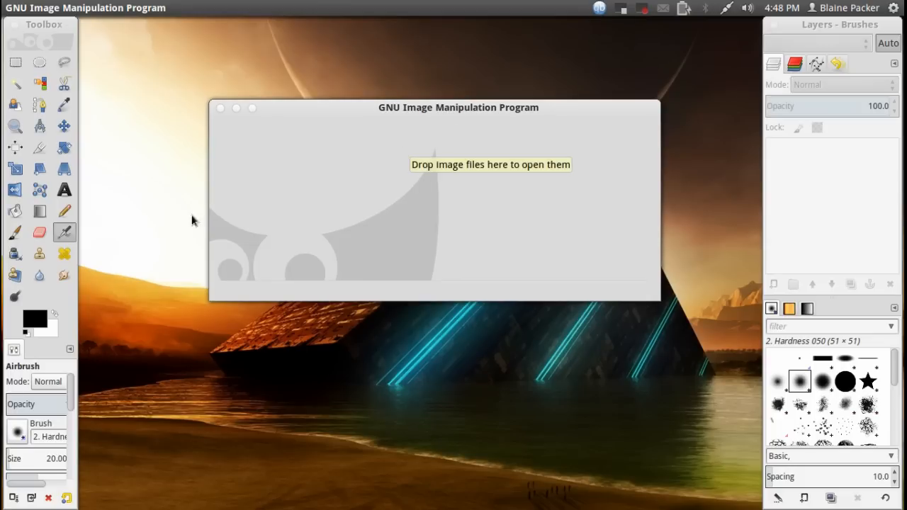
mouse_move(103, 289)
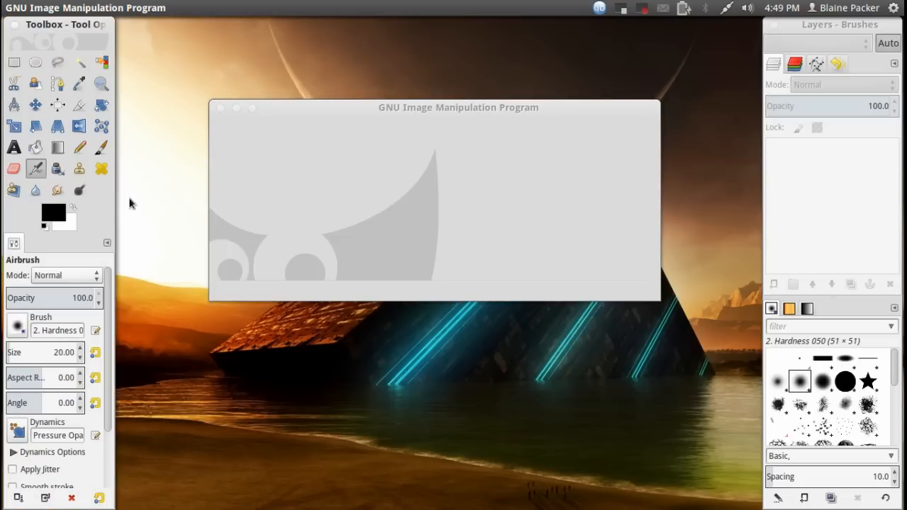
mouse_move(297, 117)
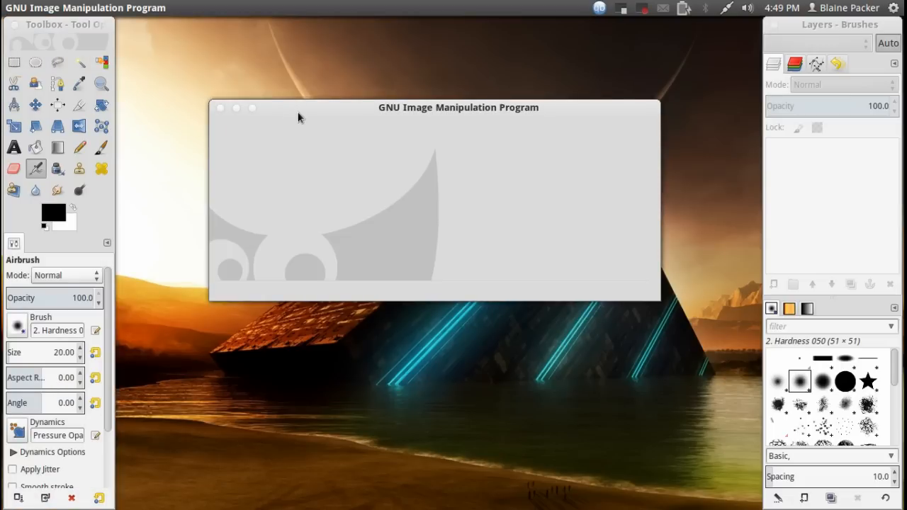
mouse_move(169, 87)
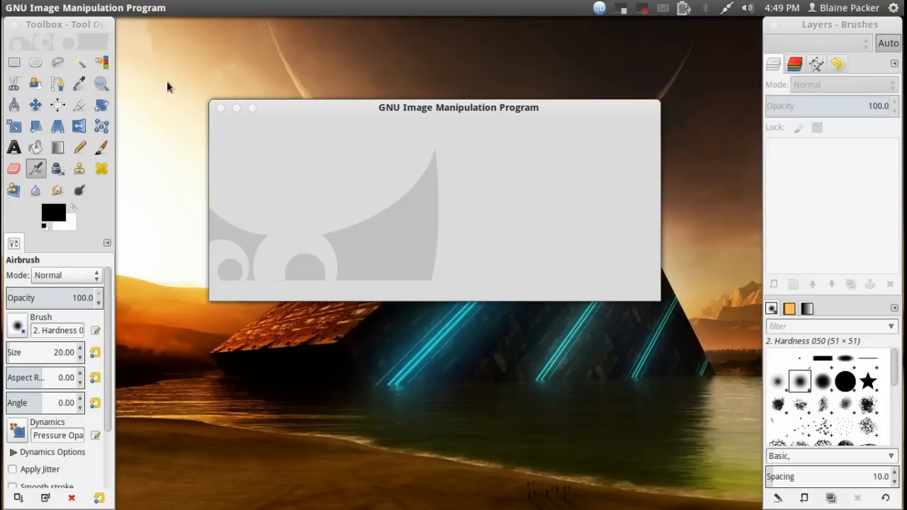
mouse_move(225, 86)
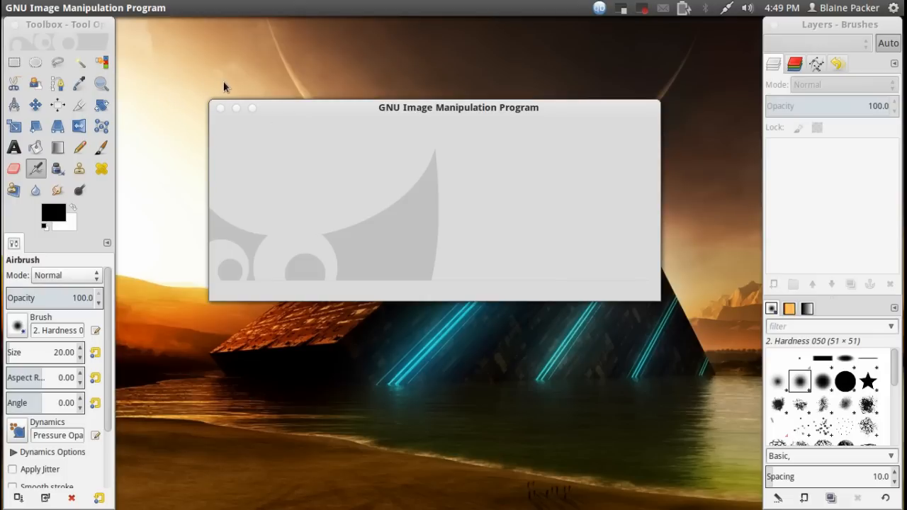
mouse_move(217, 78)
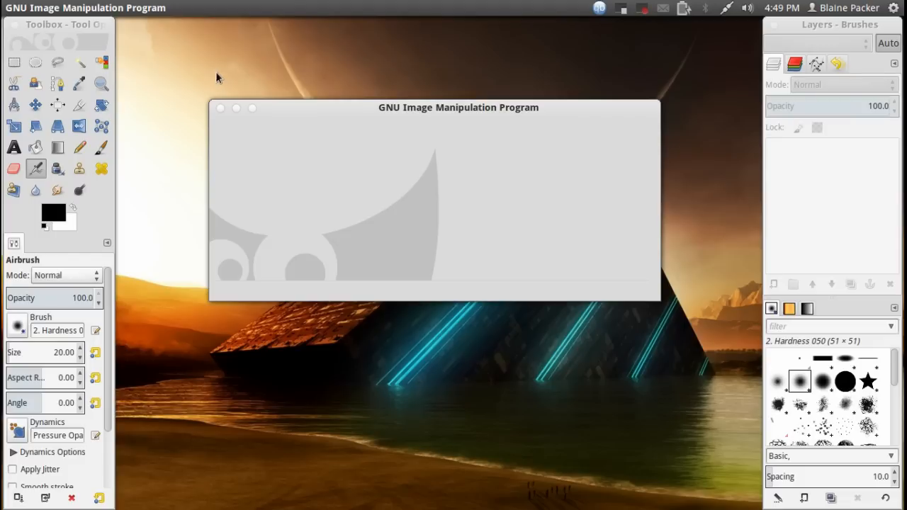
mouse_move(334, 93)
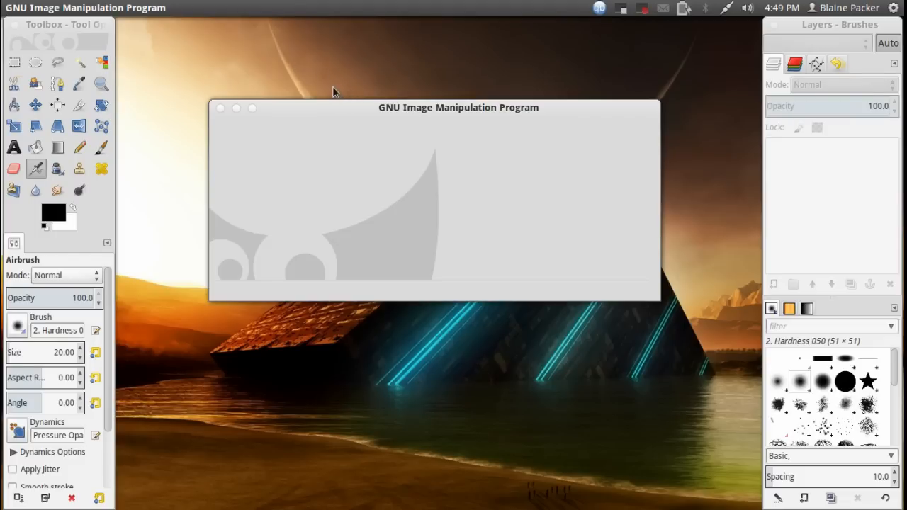
mouse_move(260, 52)
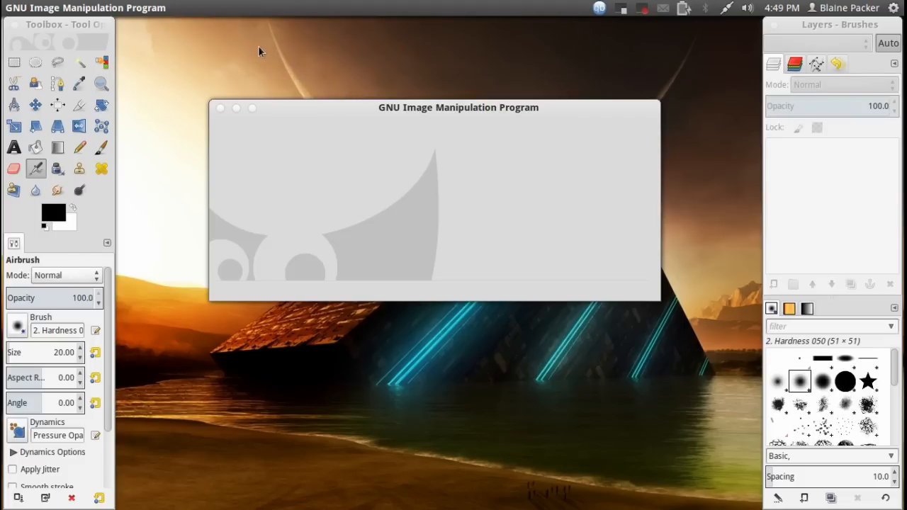
mouse_move(220, 61)
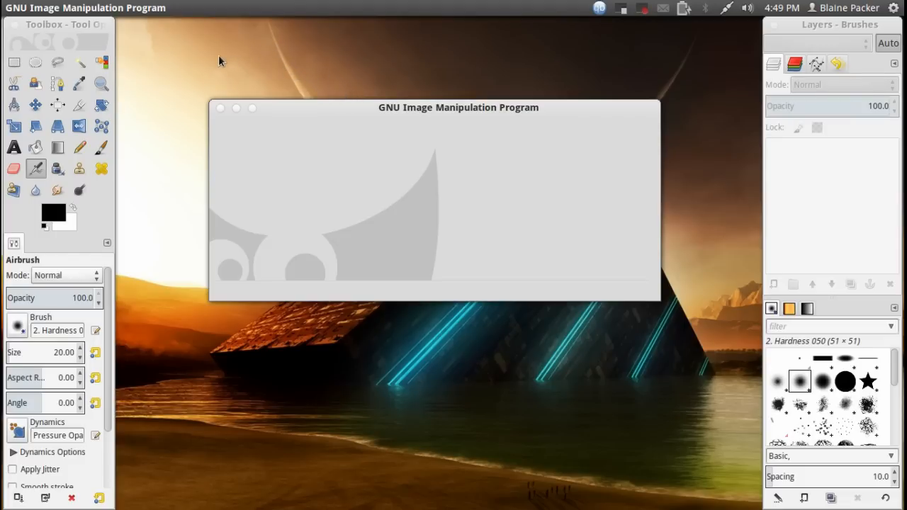
mouse_move(277, 77)
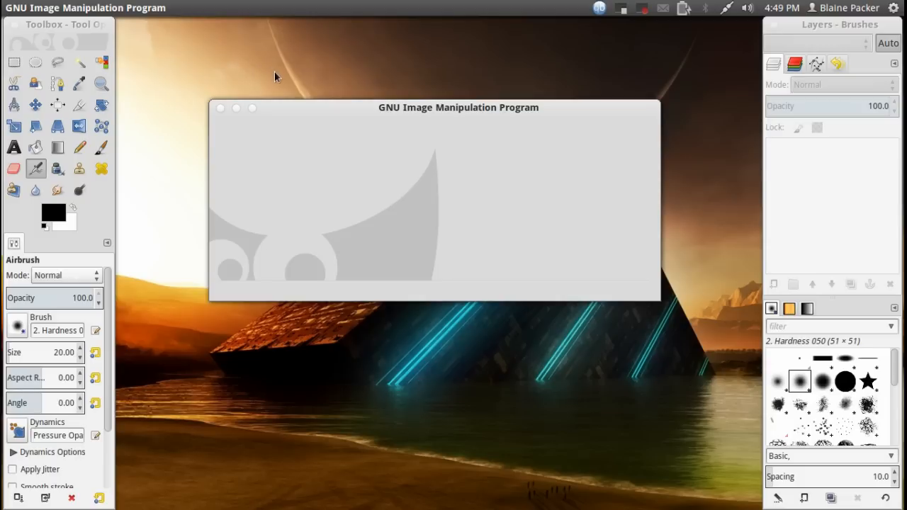
drag(459, 107, 450, 104)
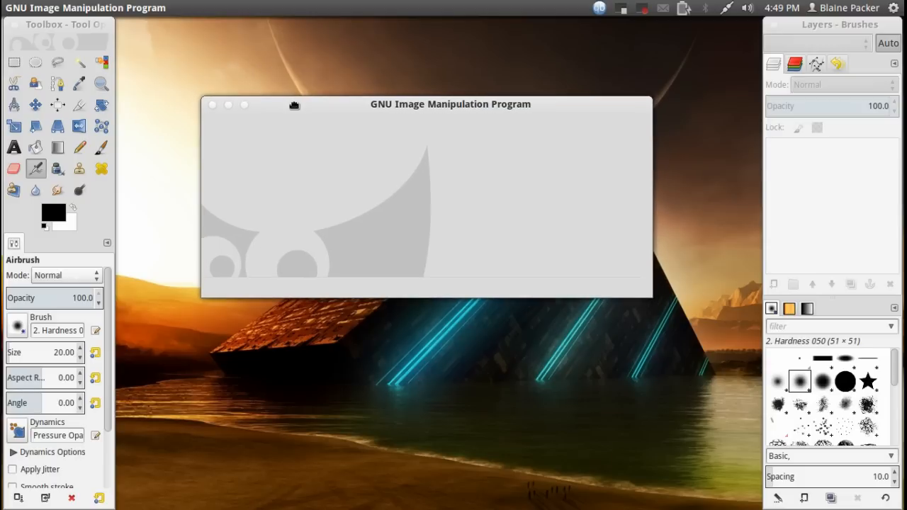
drag(451, 105, 465, 142)
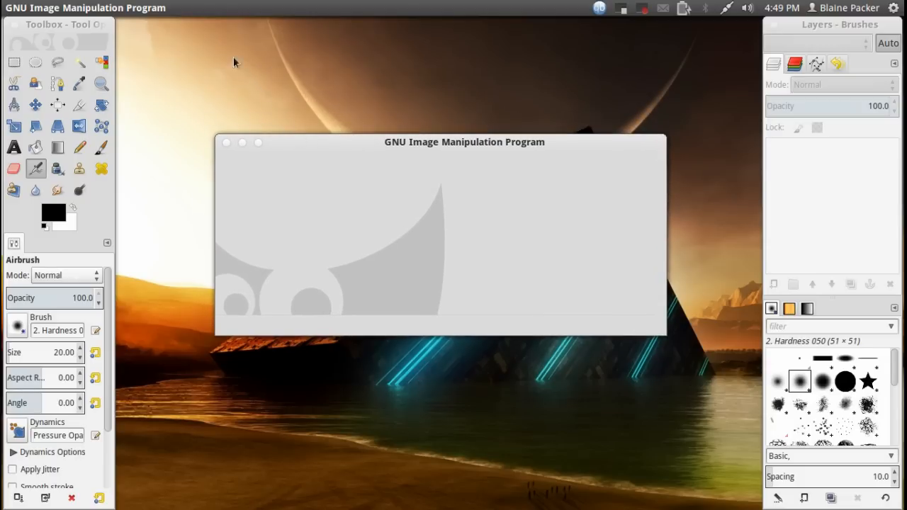
mouse_move(348, 60)
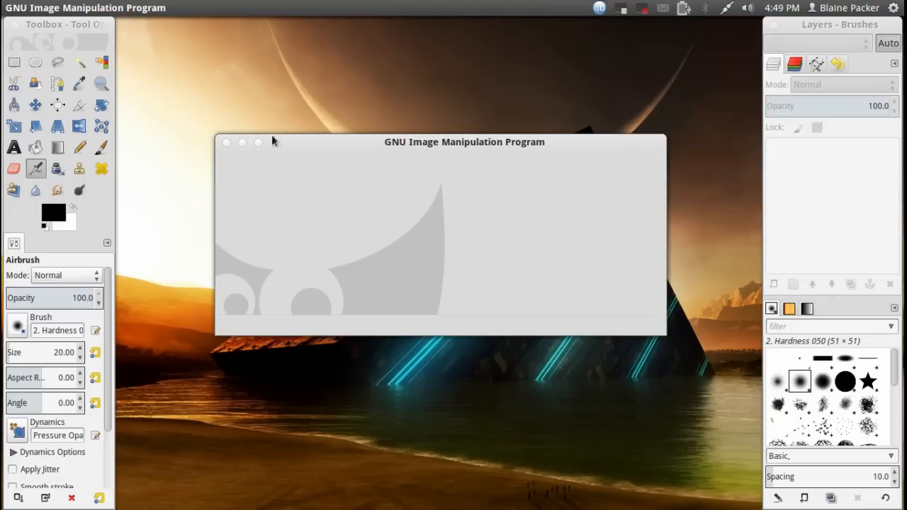
mouse_move(247, 116)
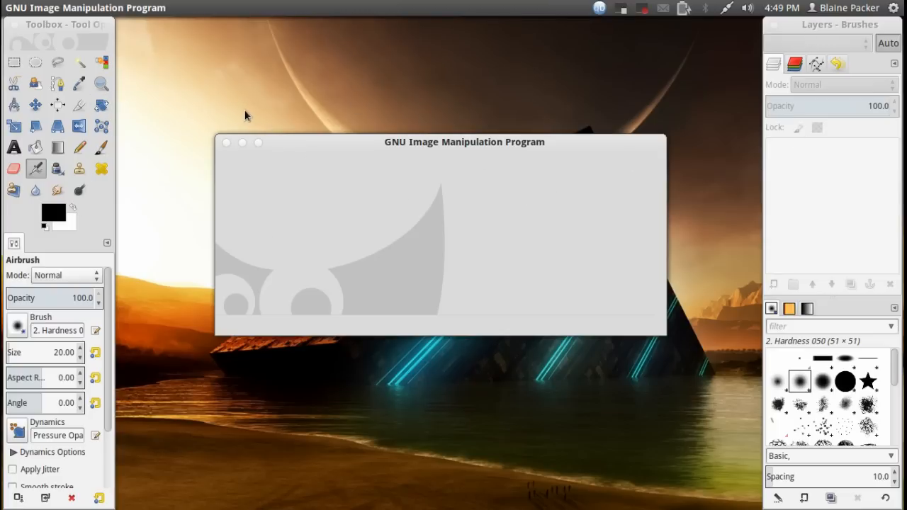
mouse_move(238, 99)
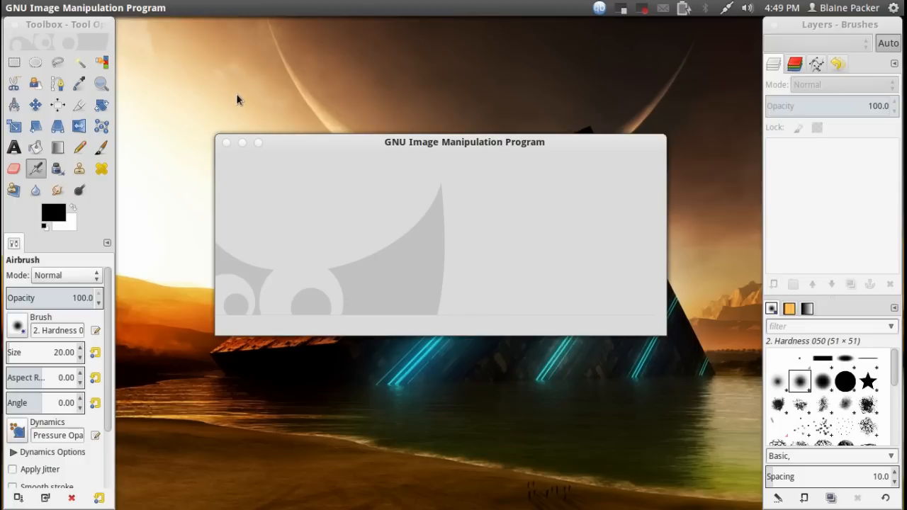
mouse_move(244, 96)
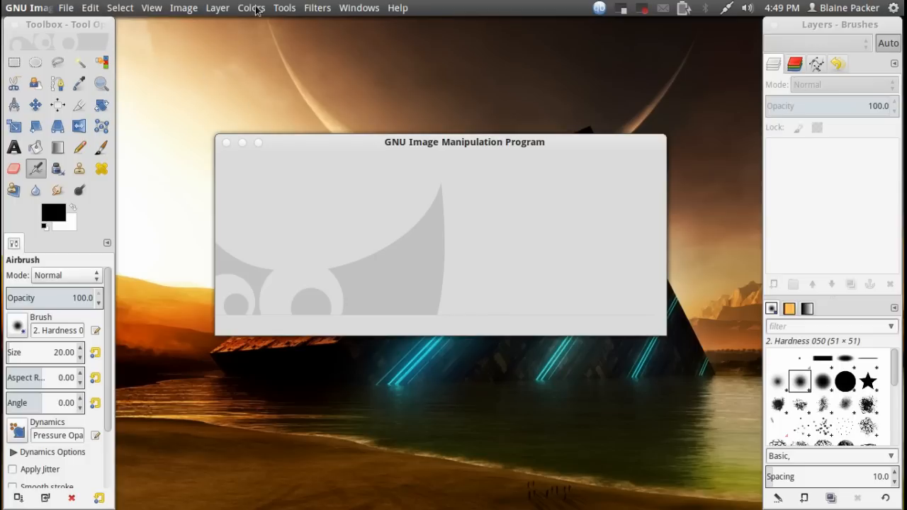
Enable Single-Window Mode from the Windows menu
click(359, 7)
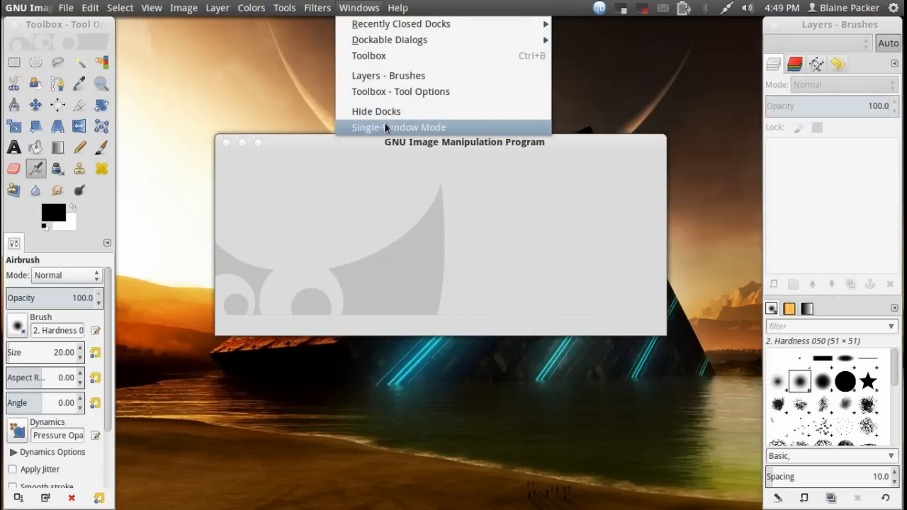
click(398, 127)
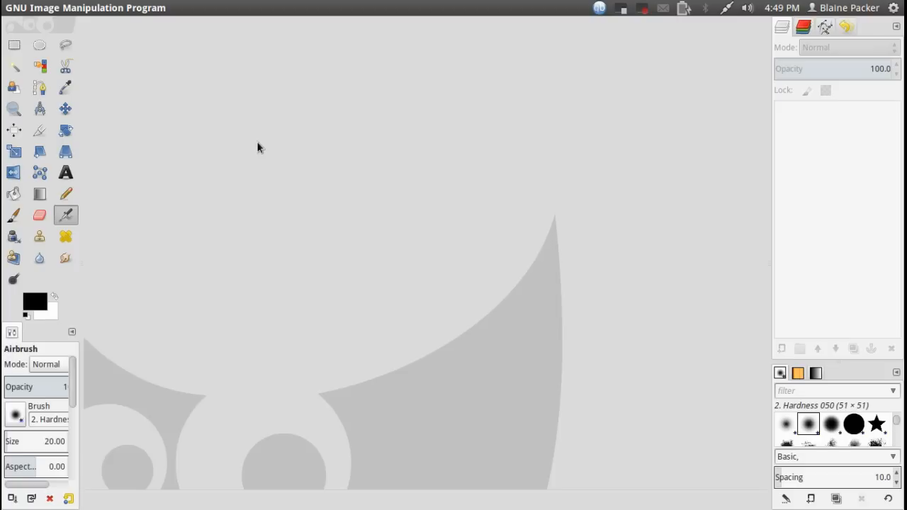
mouse_move(383, 149)
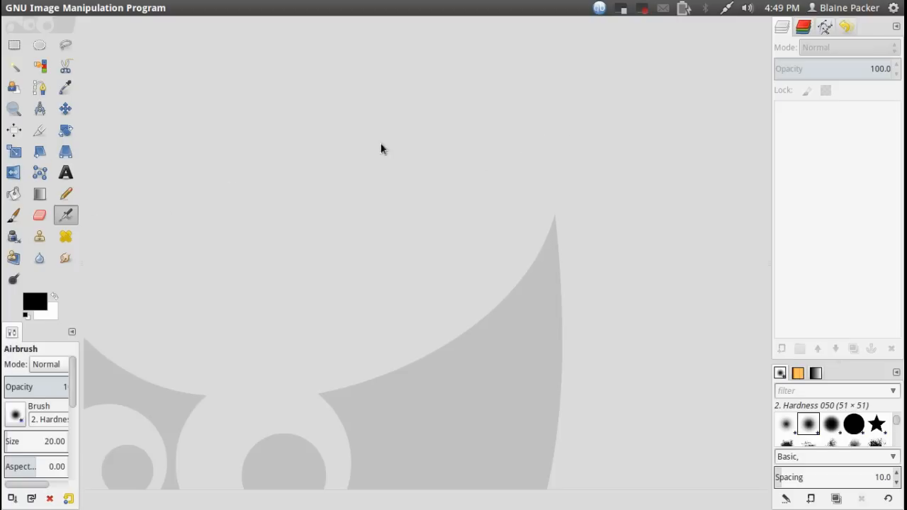
mouse_move(275, 199)
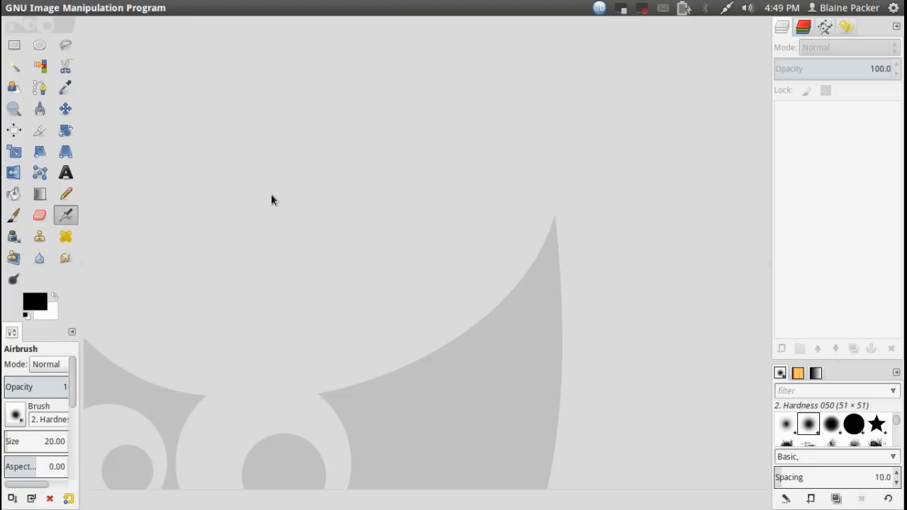
mouse_move(90, 360)
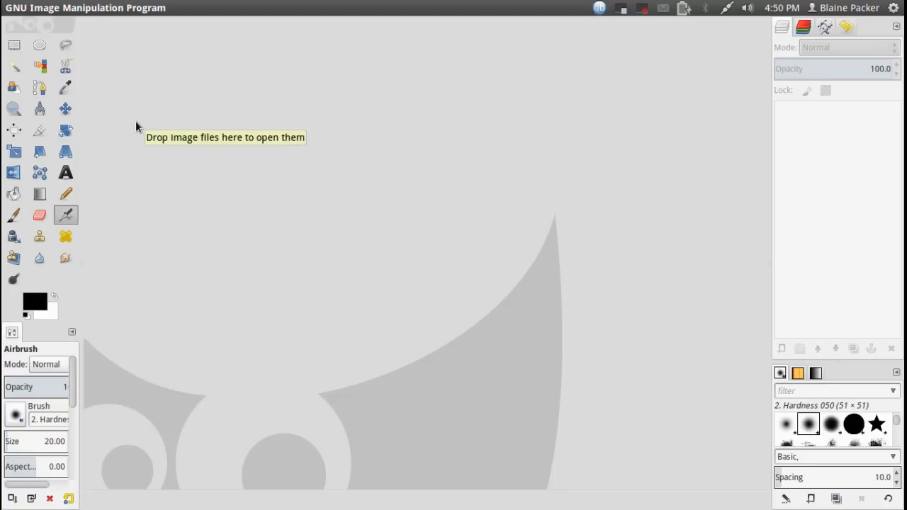
mouse_move(241, 163)
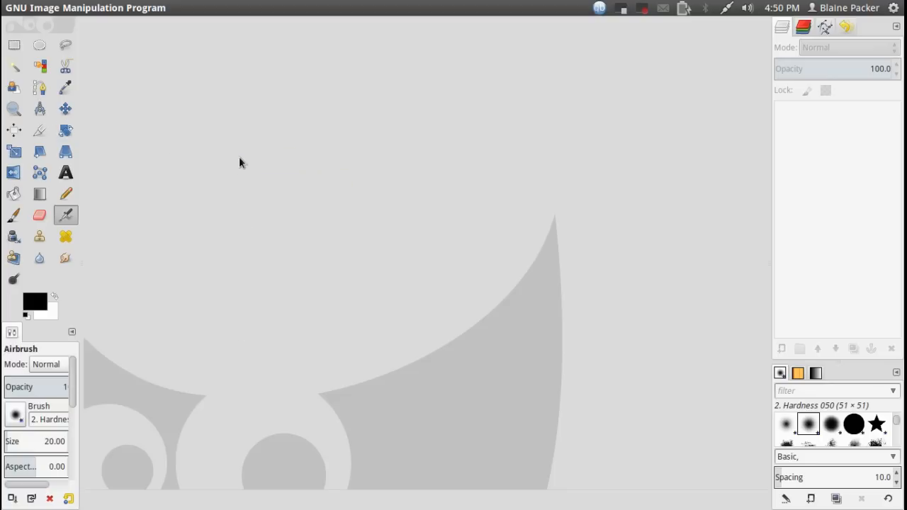
mouse_move(228, 67)
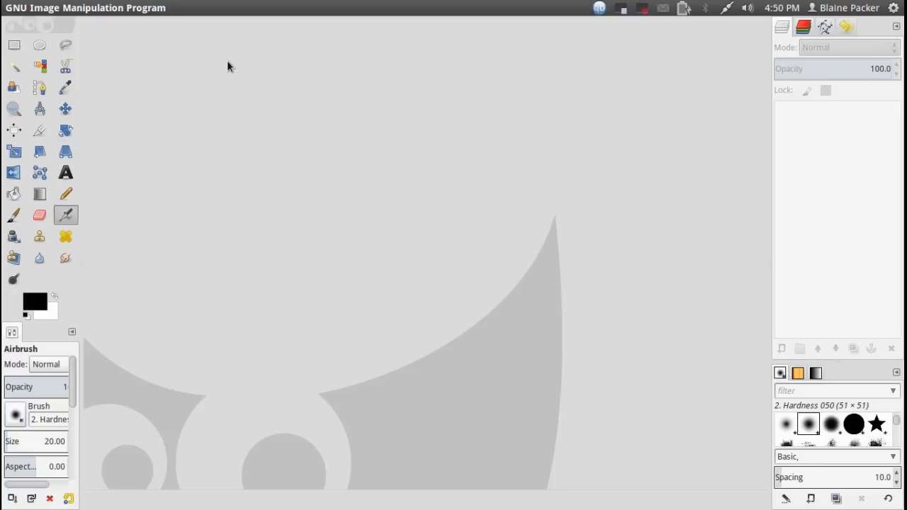
mouse_move(106, 130)
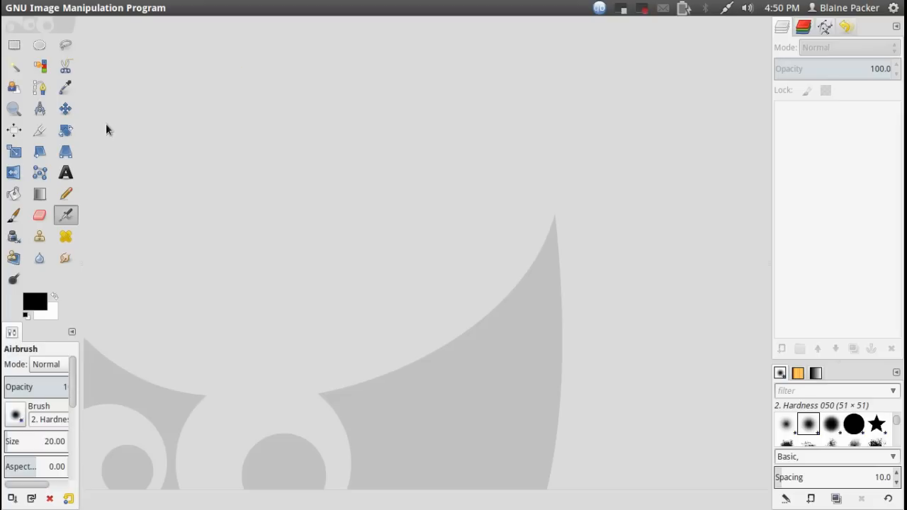
mouse_move(175, 106)
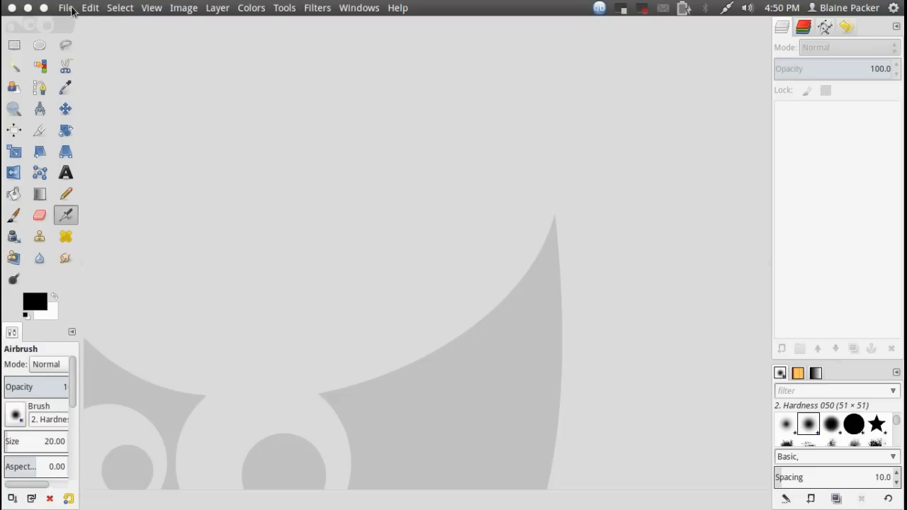
Open rosa-2012.png and the Mageia screenshot as layers of one image, with rosa-2012.png active
click(66, 8)
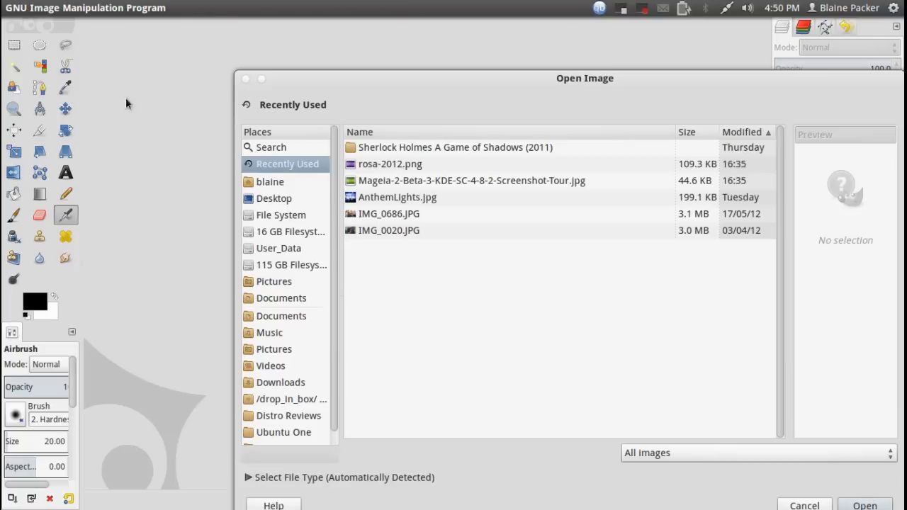
click(390, 163)
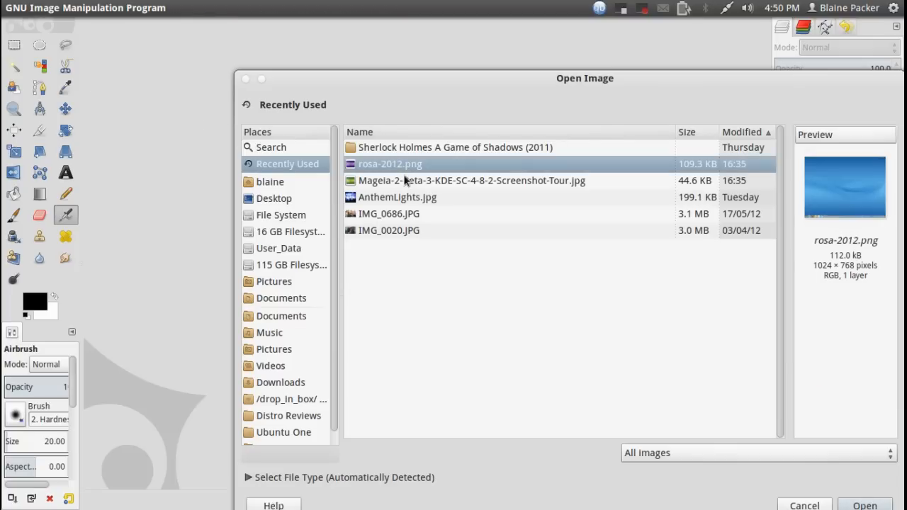
click(471, 180)
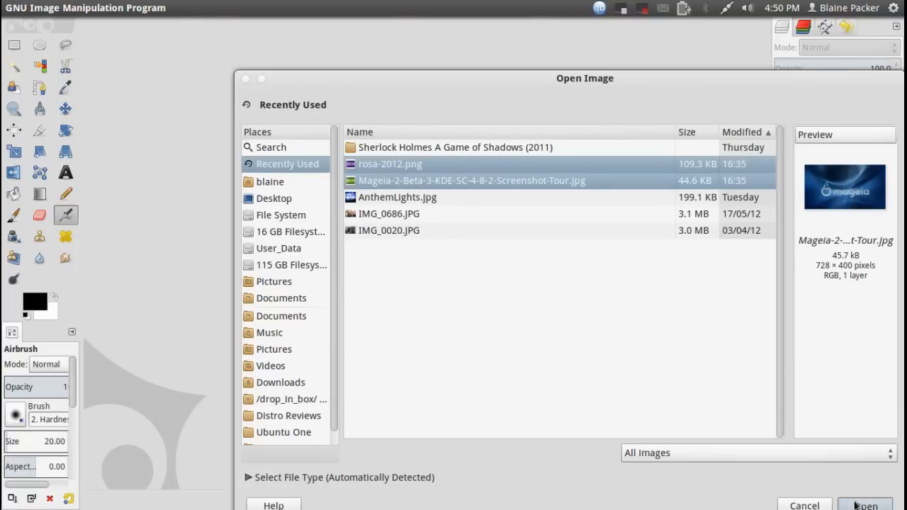
click(865, 504)
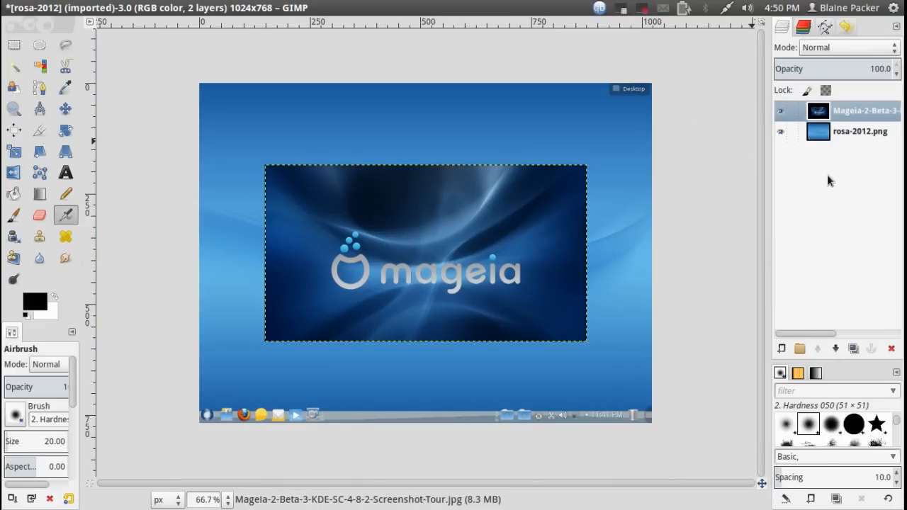
click(860, 132)
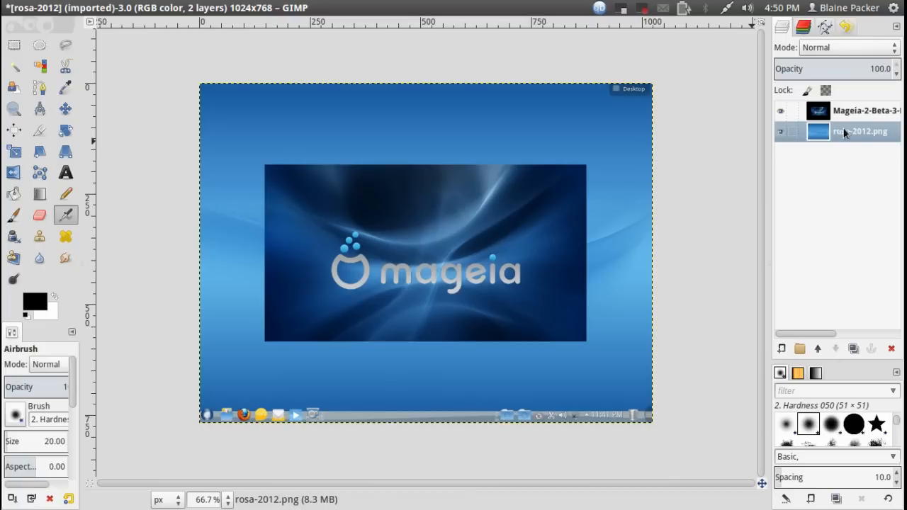
mouse_move(842, 183)
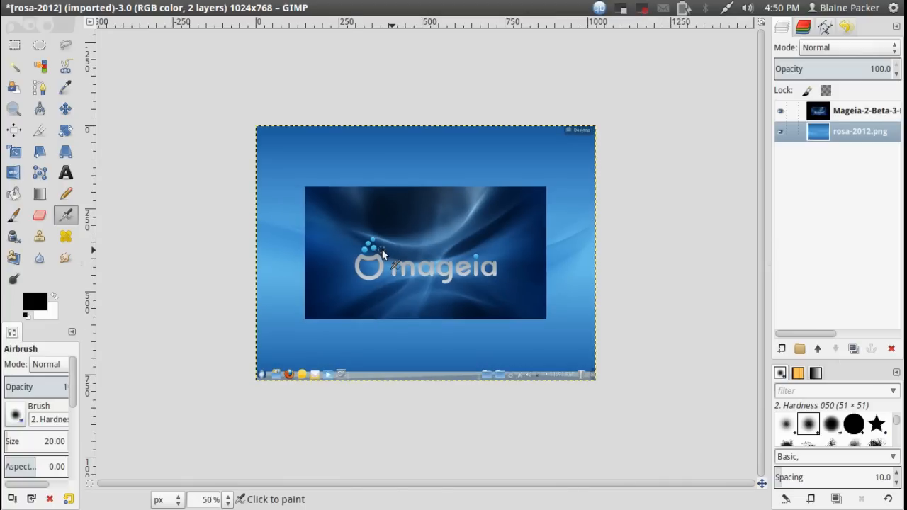
click(65, 7)
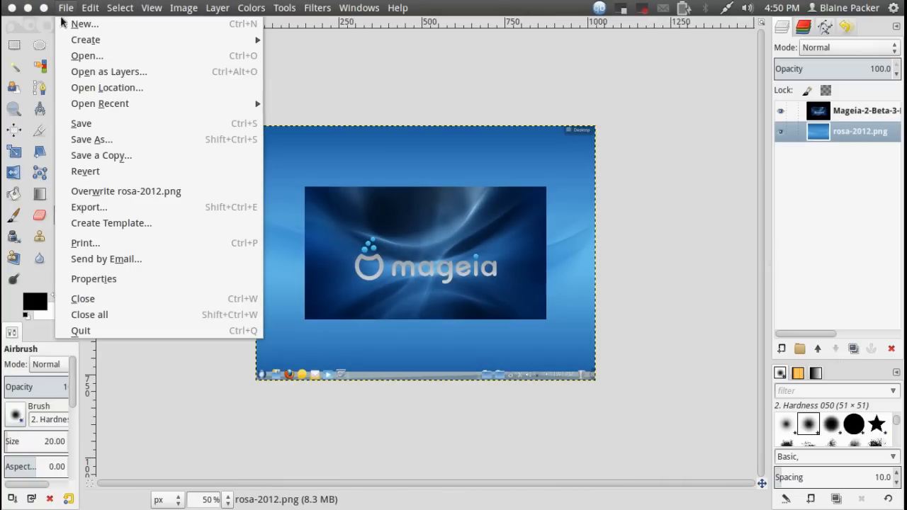
Create a new blank image 1280 wide by 720 high
click(84, 23)
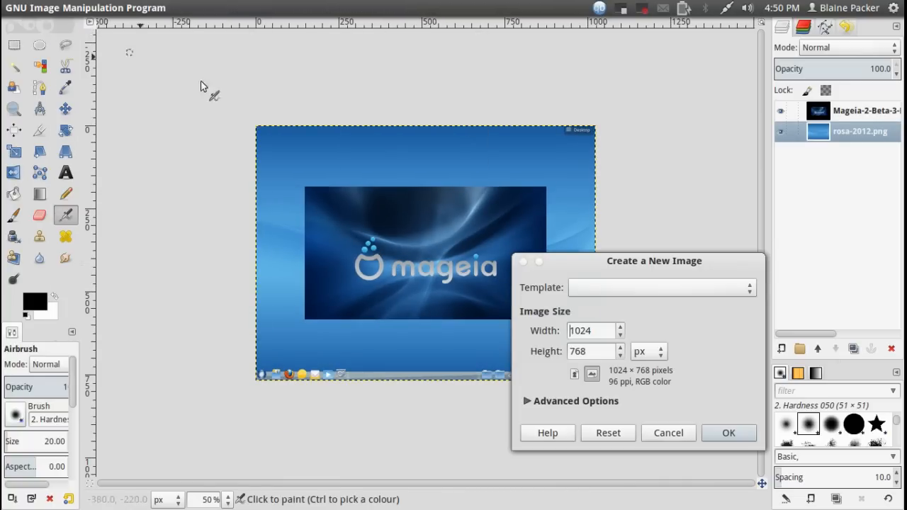
triple_click(588, 330)
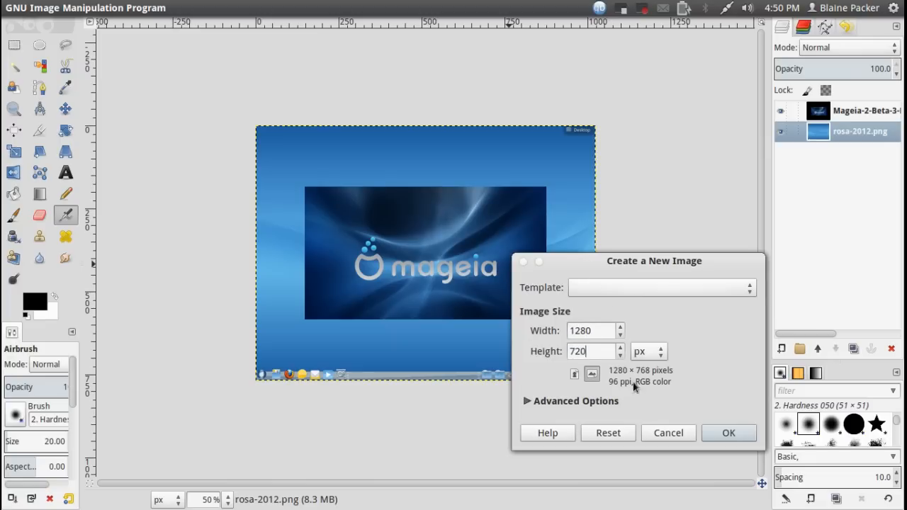
click(728, 433)
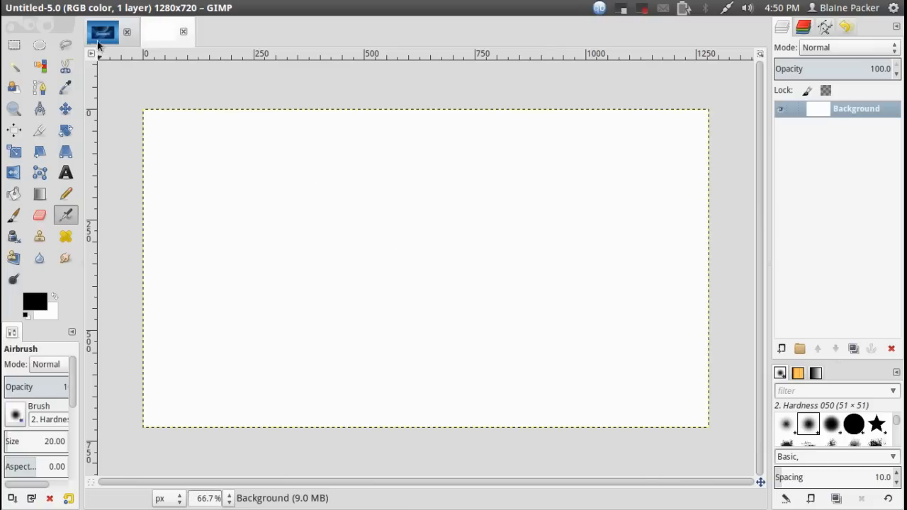
mouse_move(120, 44)
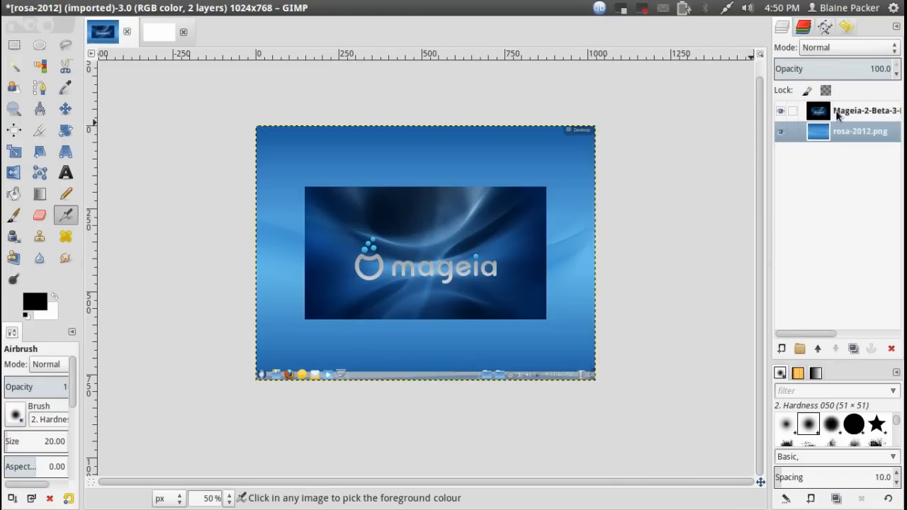
Place the screenshot layers in the new image, ROSA upper right and Mageia lower left
click(860, 110)
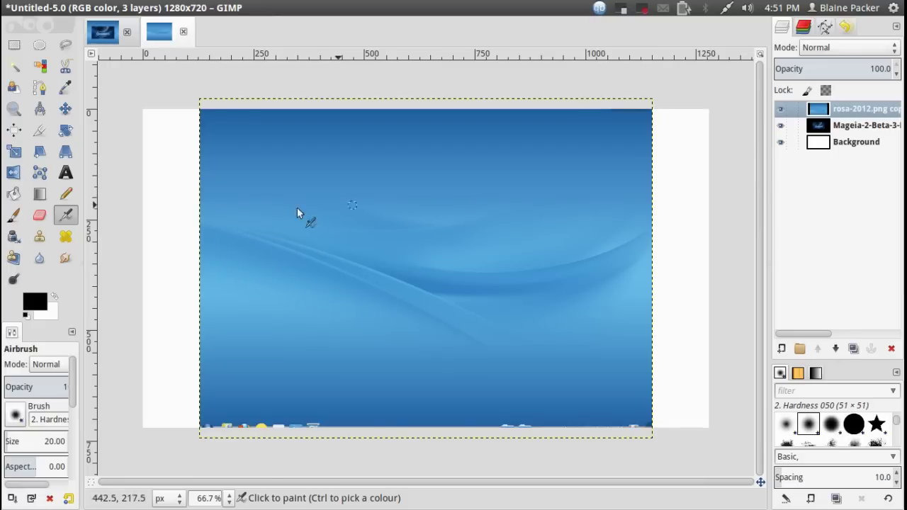
click(15, 152)
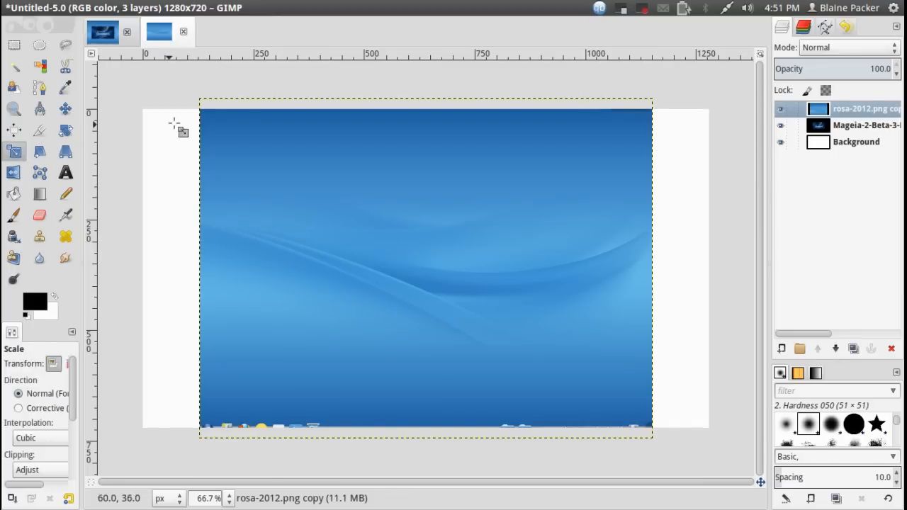
click(425, 268)
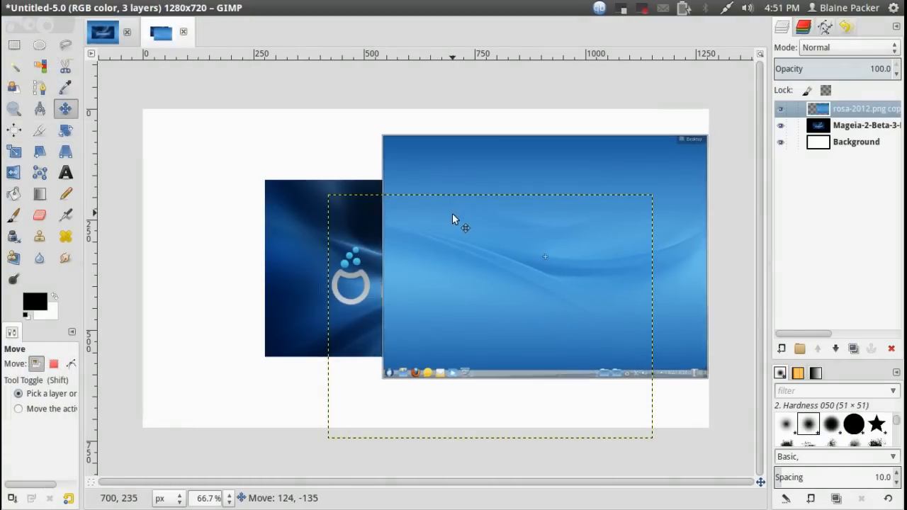
drag(455, 218, 455, 195)
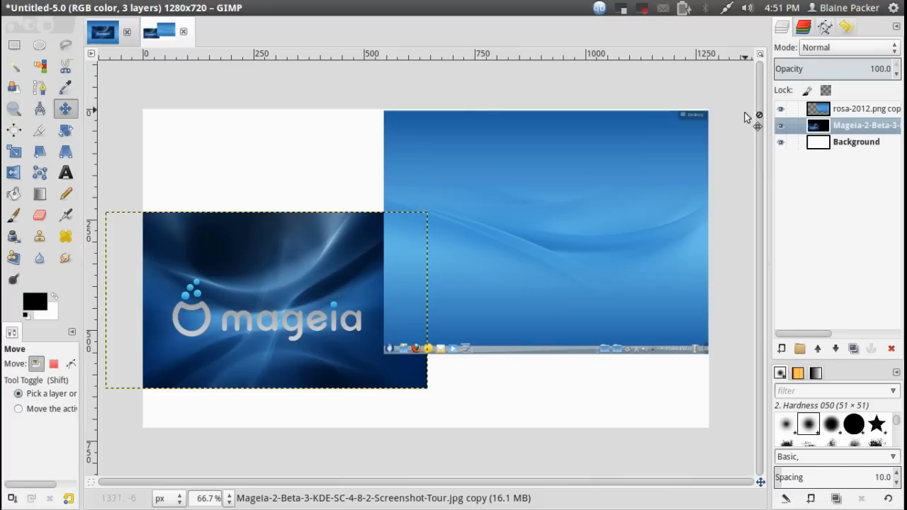
click(865, 109)
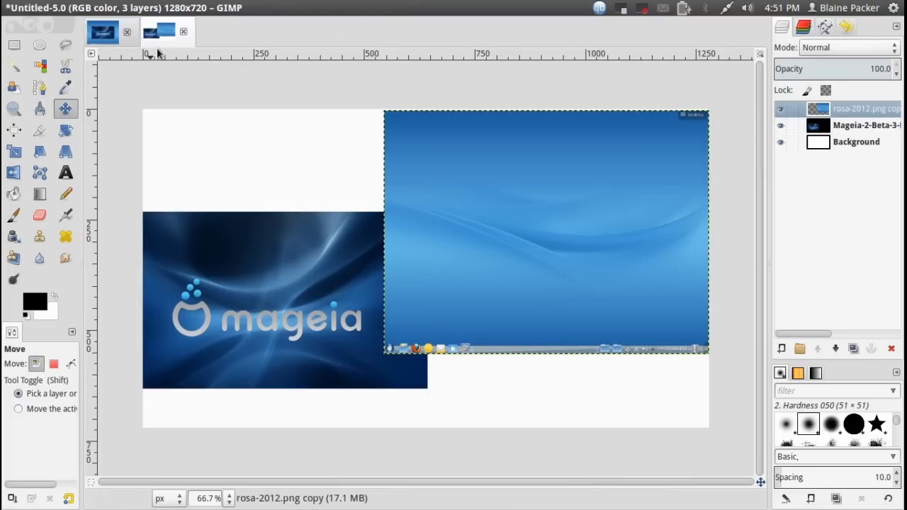
mouse_move(670, 183)
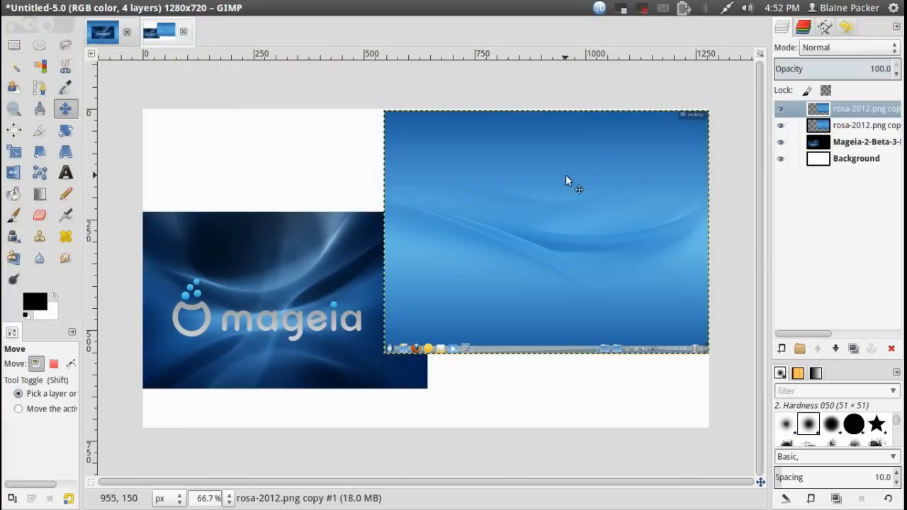
Rotate the ROSA copy 180°, flip it horizontally and set it beneath the original as a reflection
drag(578, 188, 374, 253)
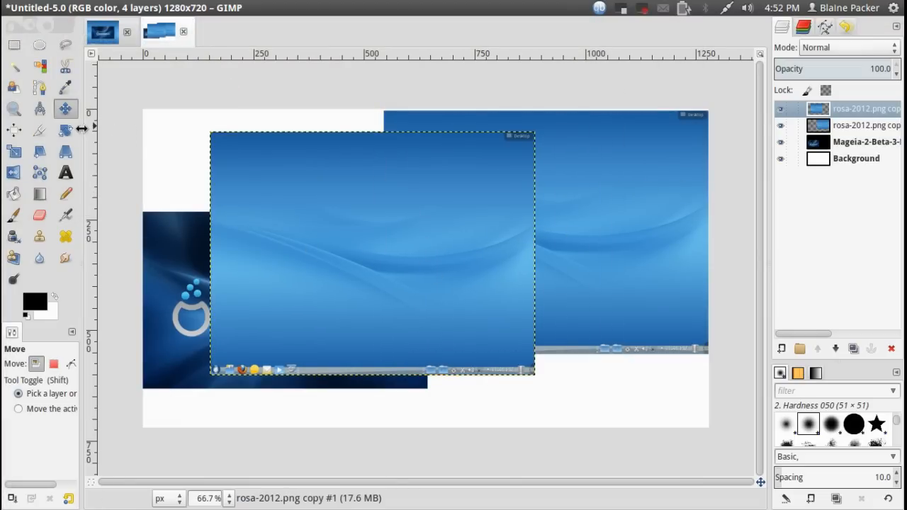
click(65, 130)
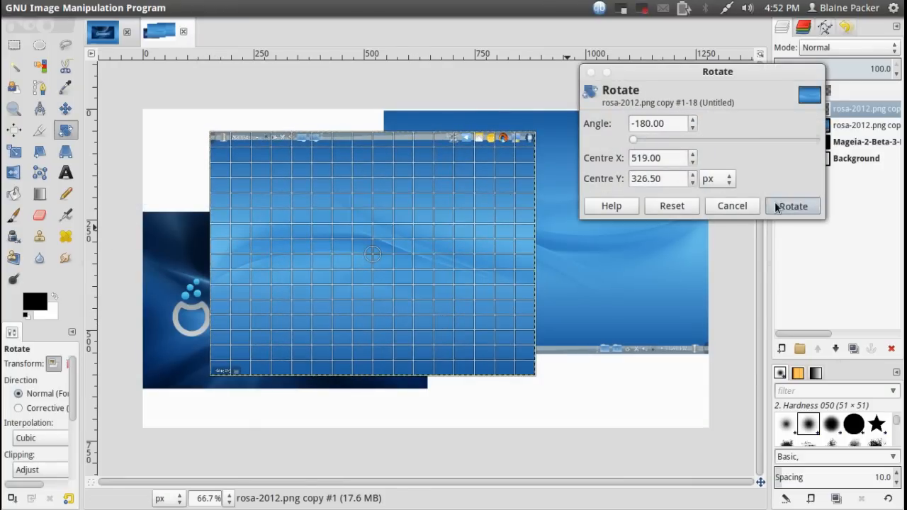
click(792, 206)
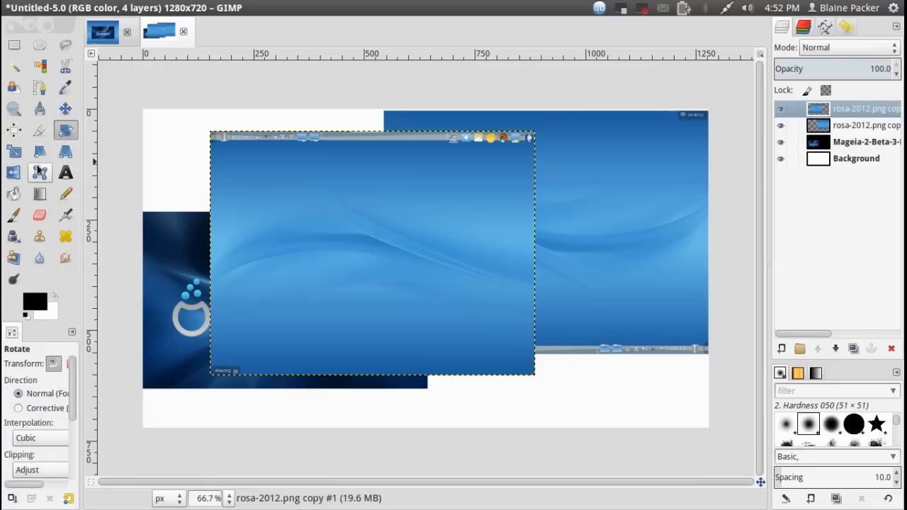
click(13, 173)
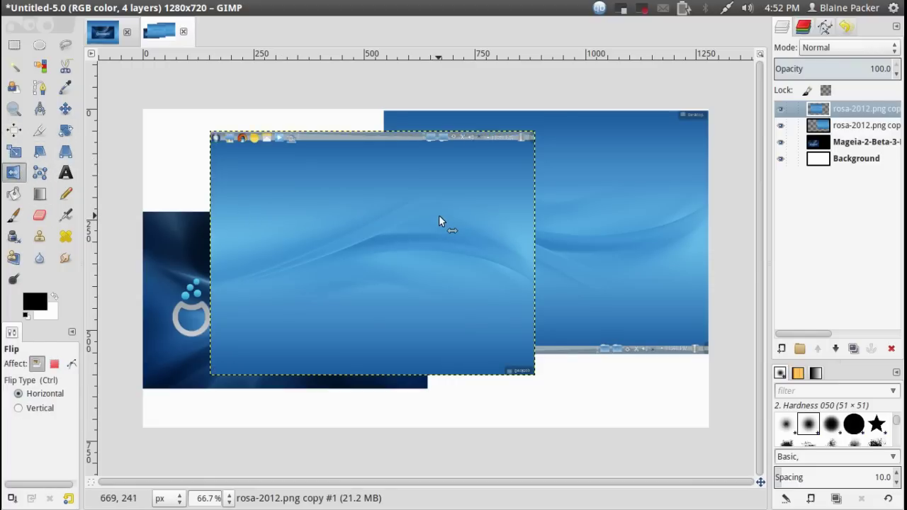
drag(439, 221, 418, 347)
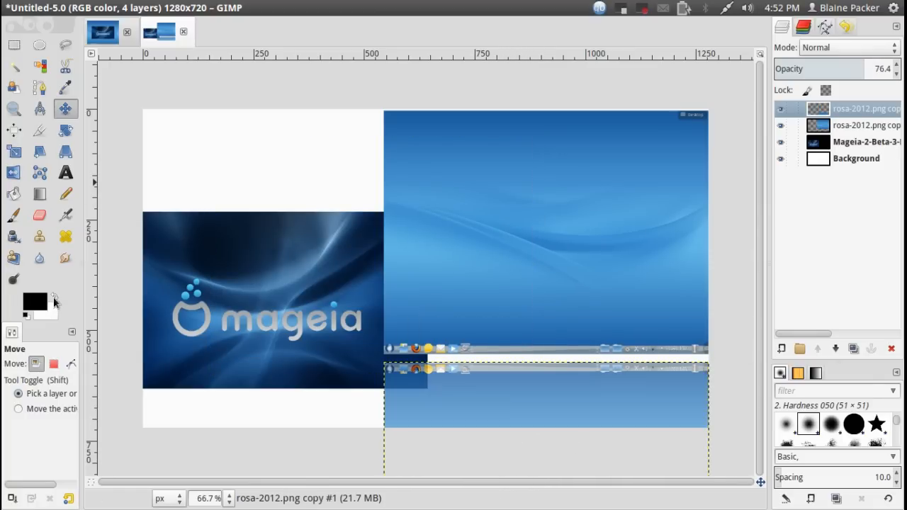
mouse_move(273, 226)
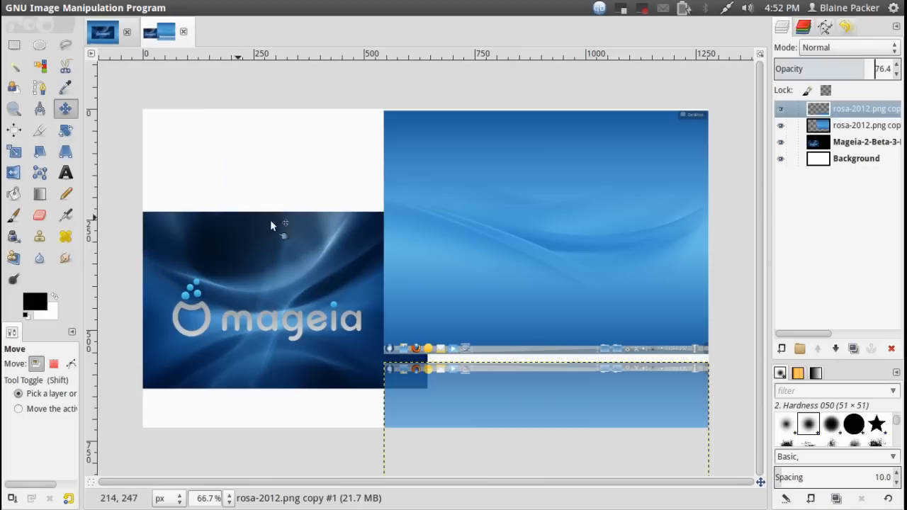
Fill the Background layer solid black and draw a rectangular selection over the ROSA screenshot
click(856, 158)
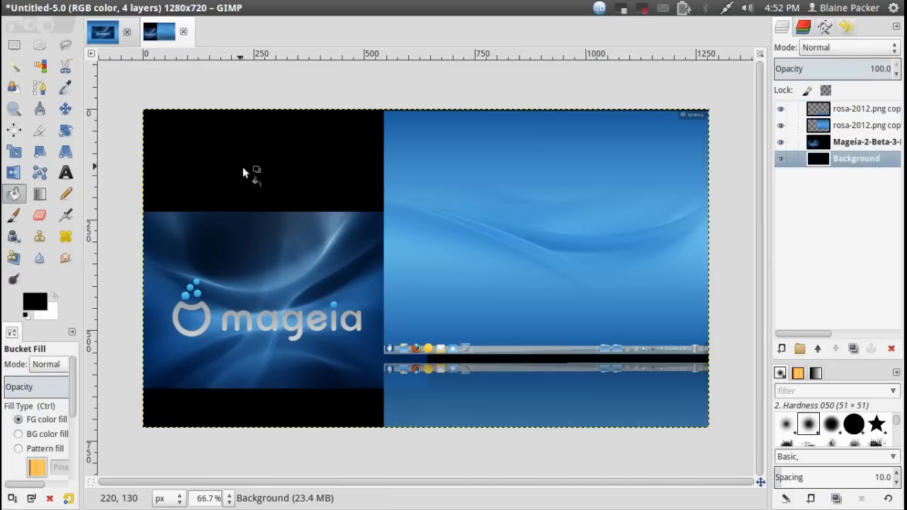
mouse_move(695, 323)
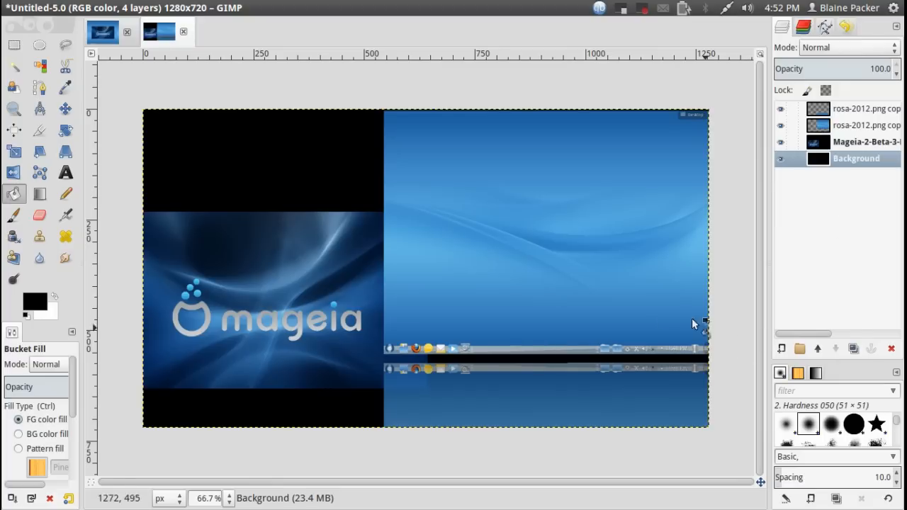
mouse_move(97, 98)
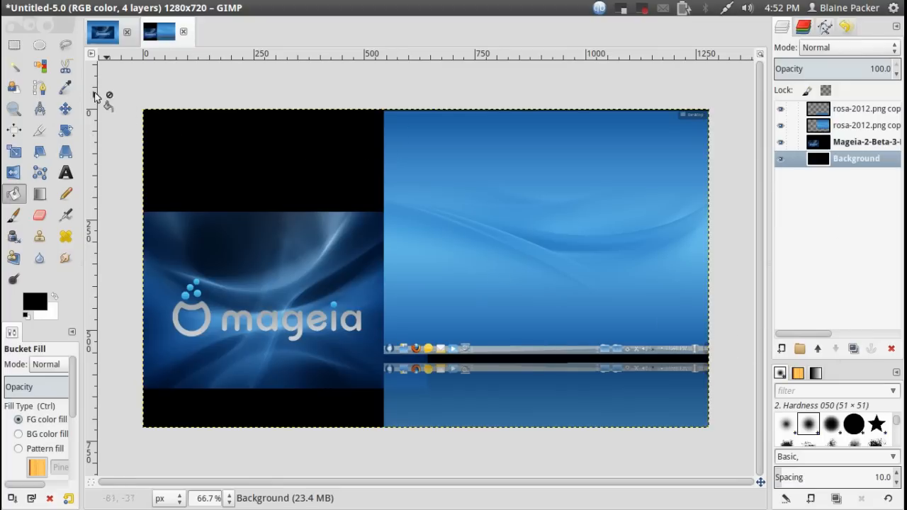
click(13, 45)
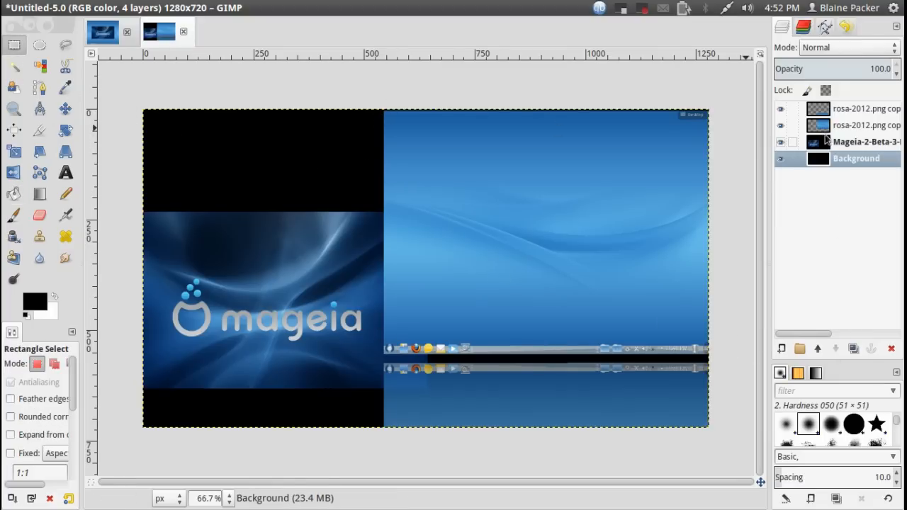
click(865, 126)
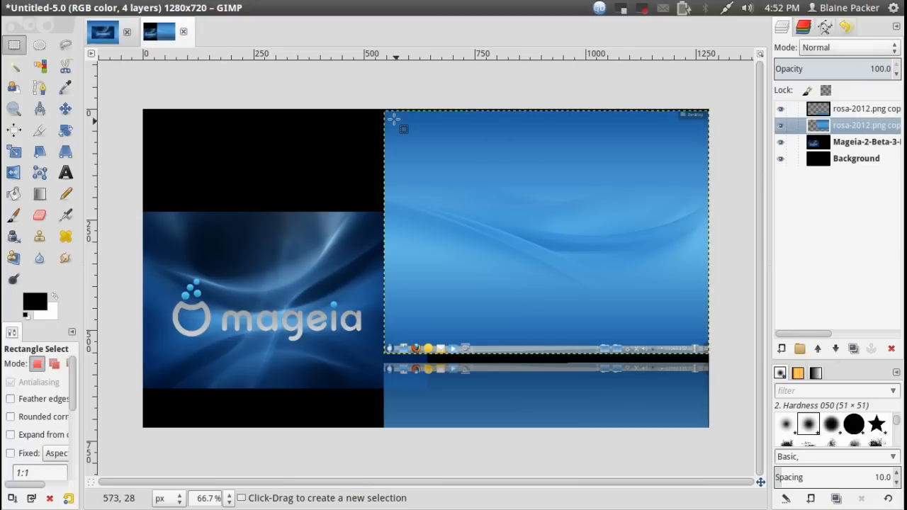
drag(385, 113, 608, 257)
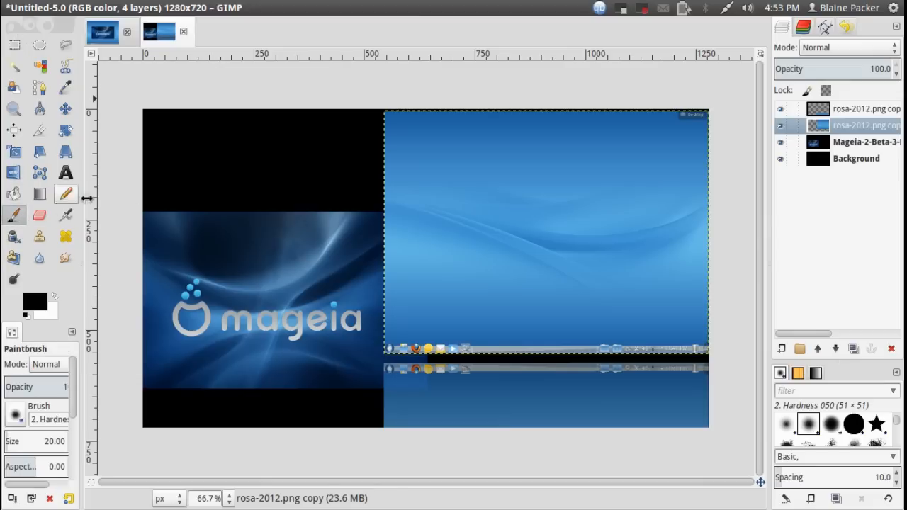
mouse_move(343, 174)
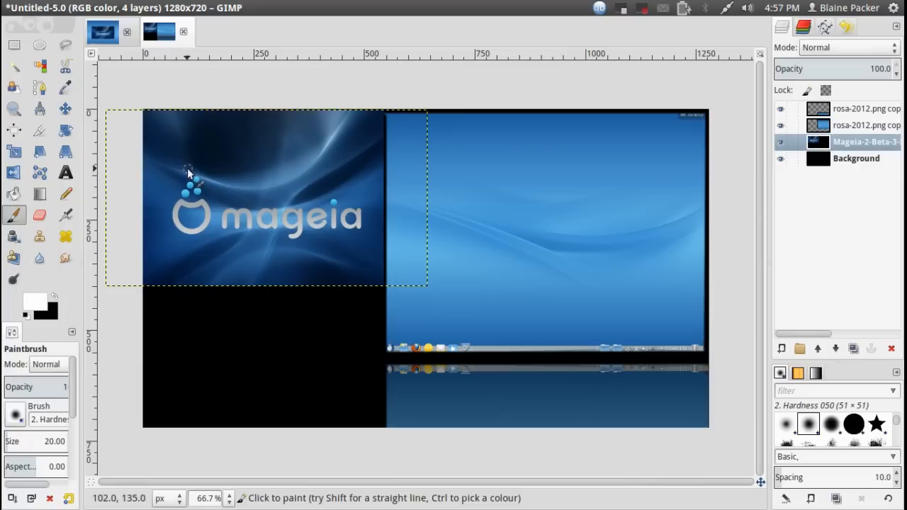
Rotate the Mageia screenshot -90° and nudge it upright along the left side
drag(188, 174, 271, 258)
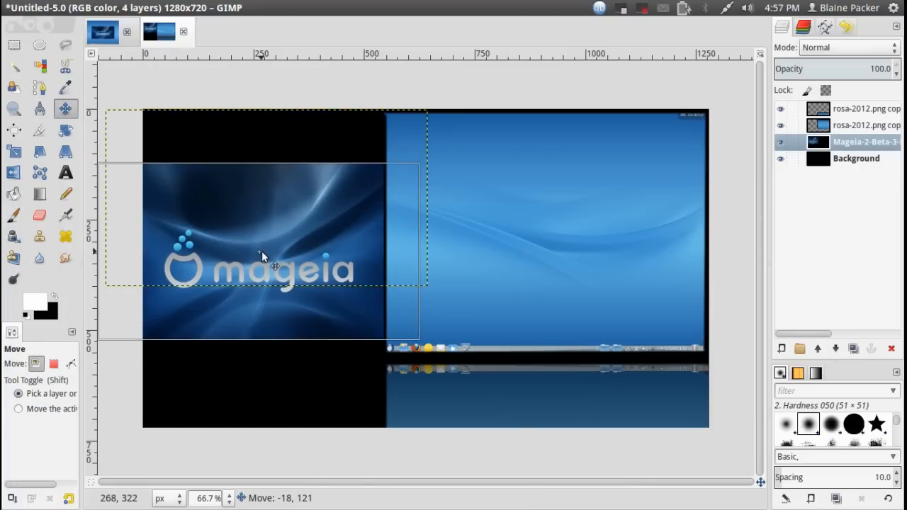
drag(263, 255, 249, 272)
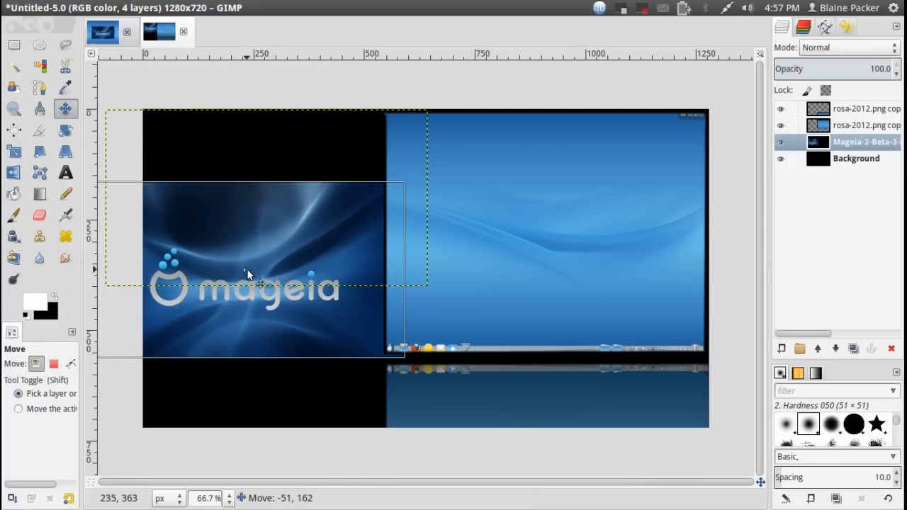
drag(248, 273, 418, 268)
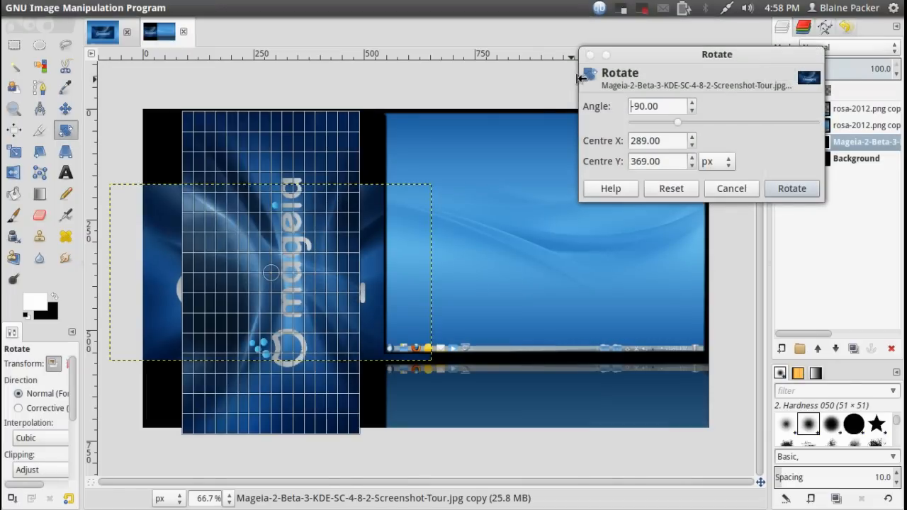
click(792, 188)
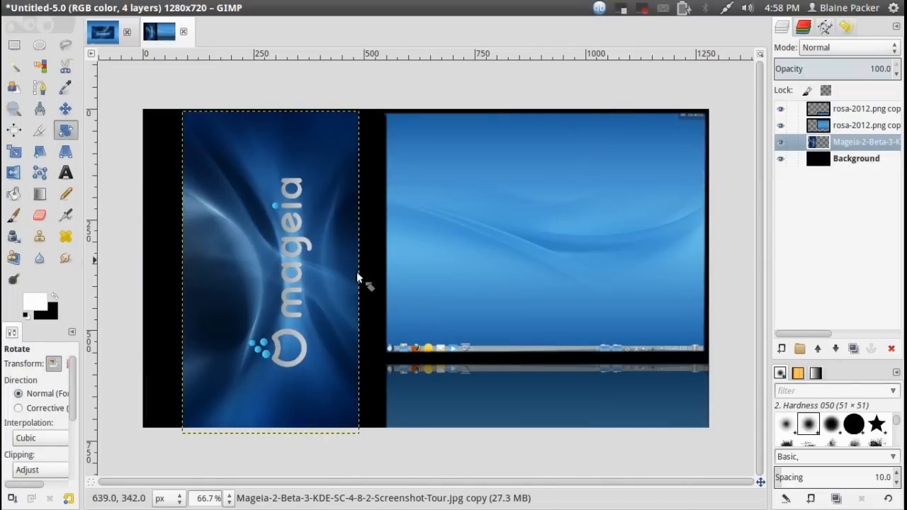
click(64, 108)
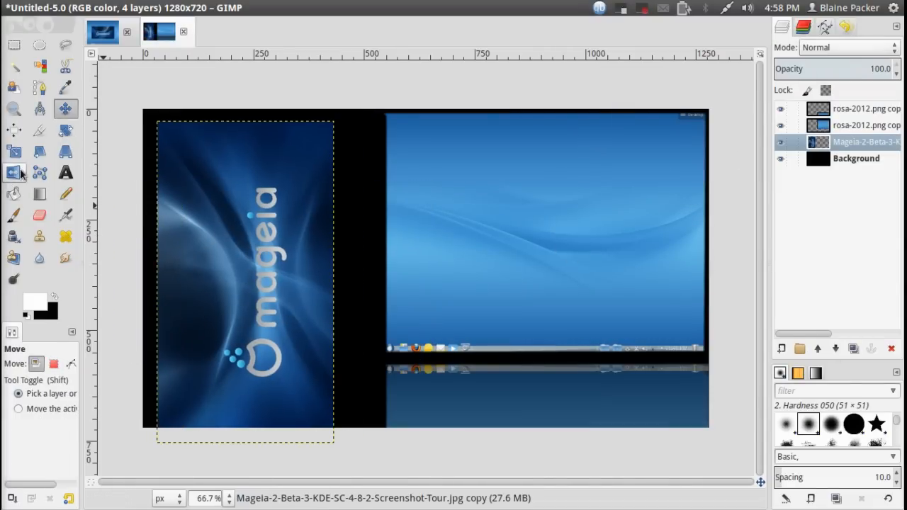
click(40, 151)
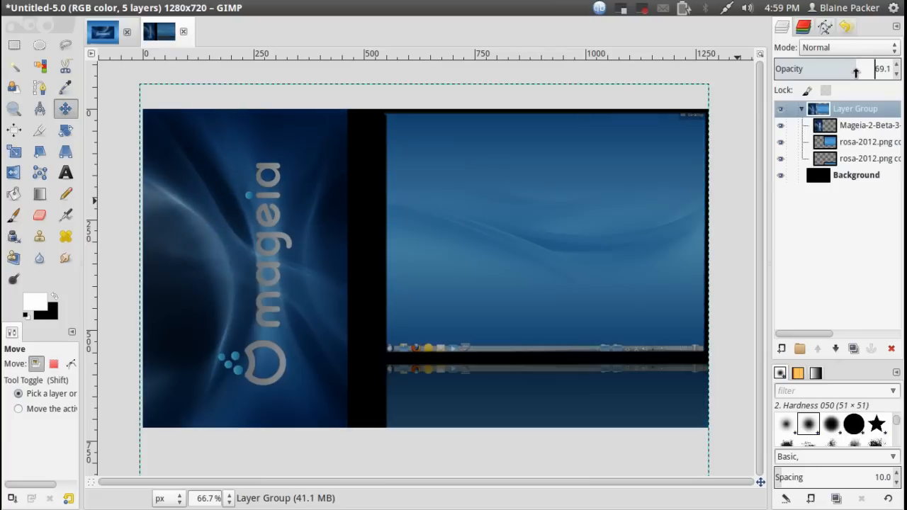
Lower the Layer Group opacity to about 55
drag(833, 69, 823, 68)
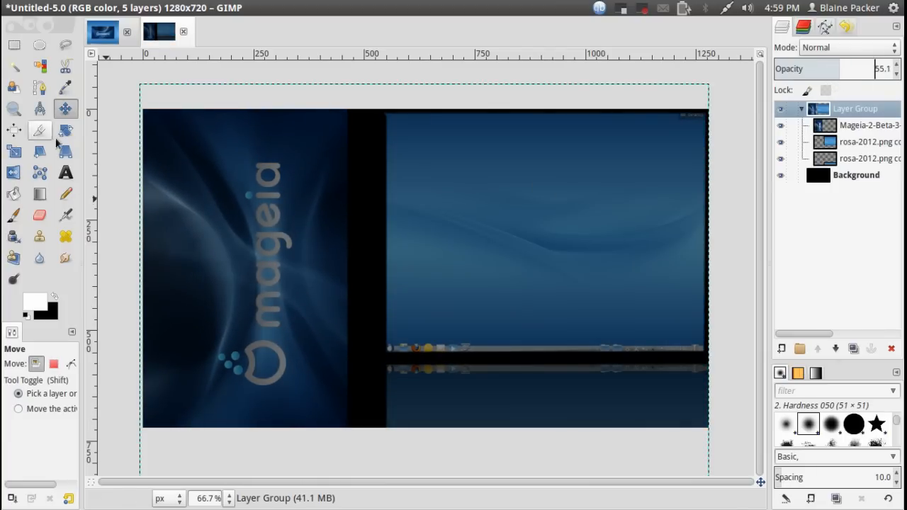
Add white title text 'Mageia 2 vs. ROSA 2012' in Droid Sans at 150 px over the thumbnail
click(65, 173)
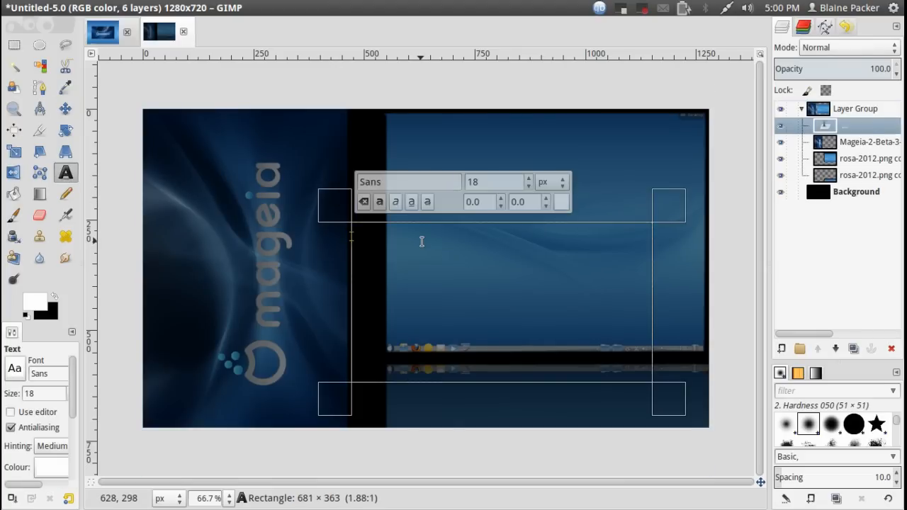
text(Mageia 2)
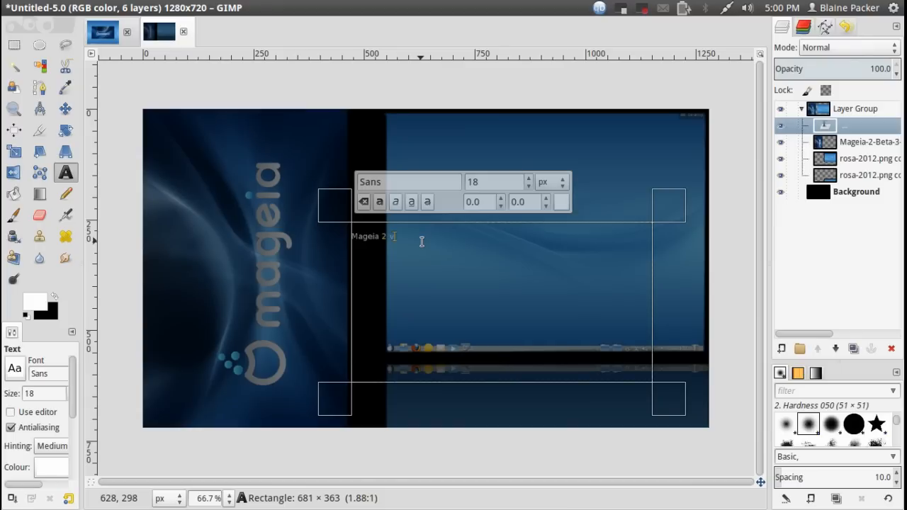
text(vs. ROSA)
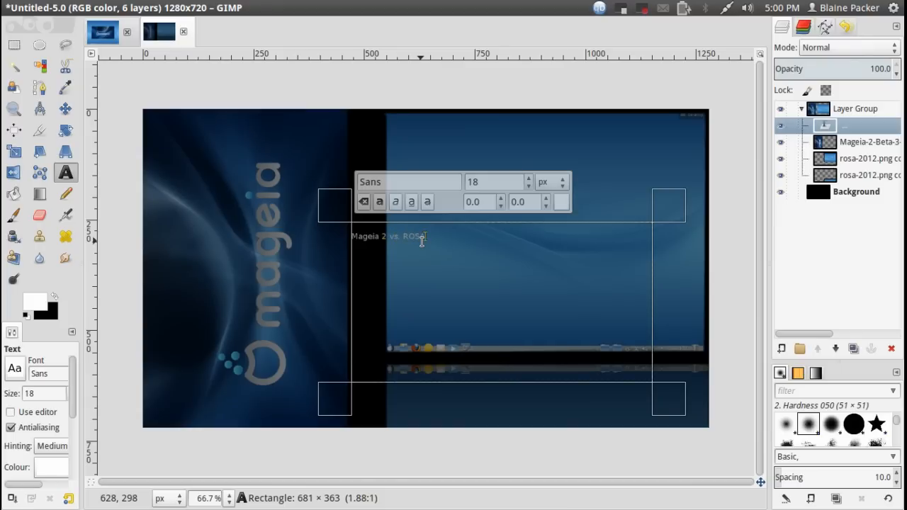
text(2012)
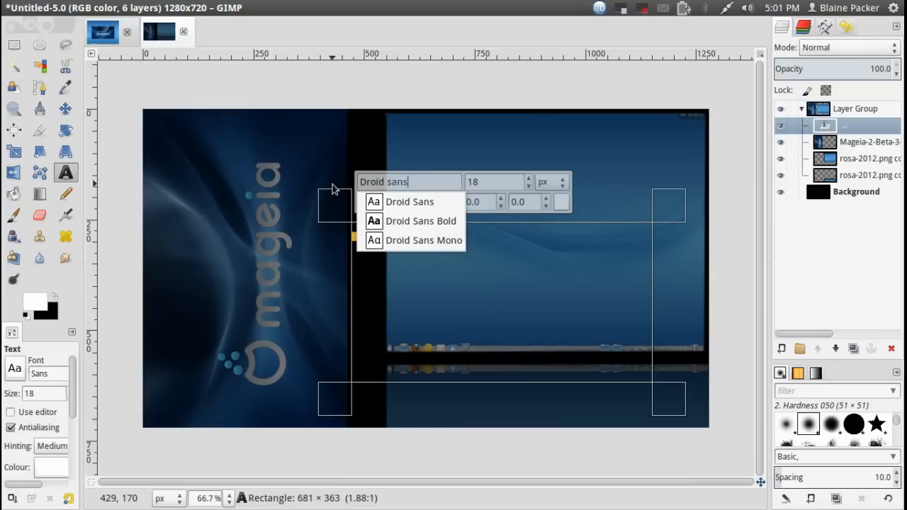
click(409, 202)
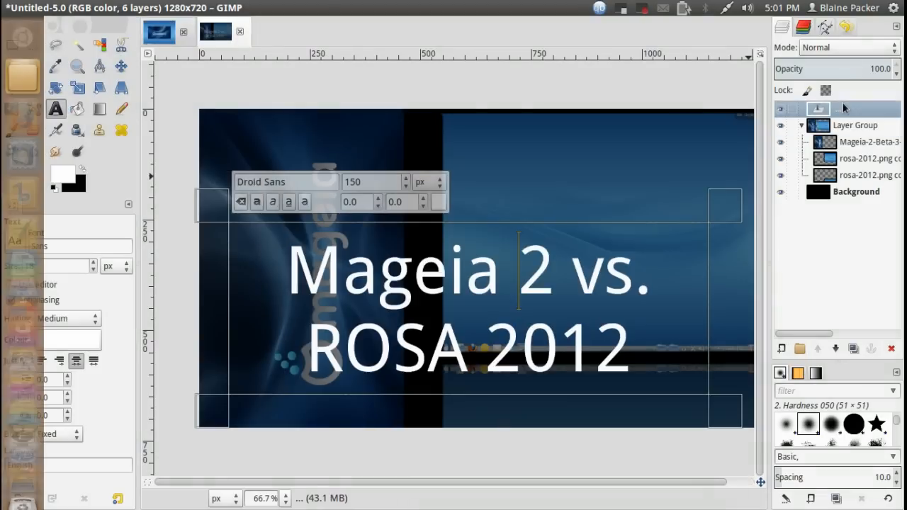
click(56, 109)
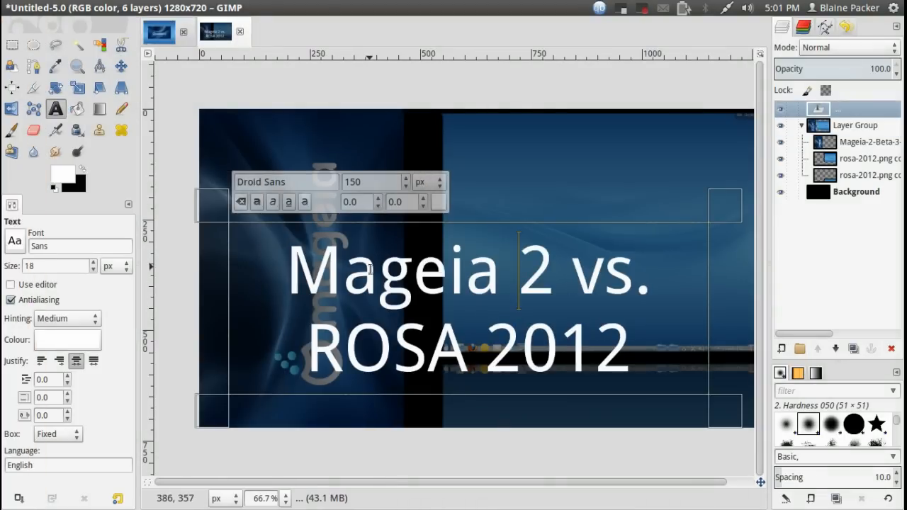
mouse_move(269, 319)
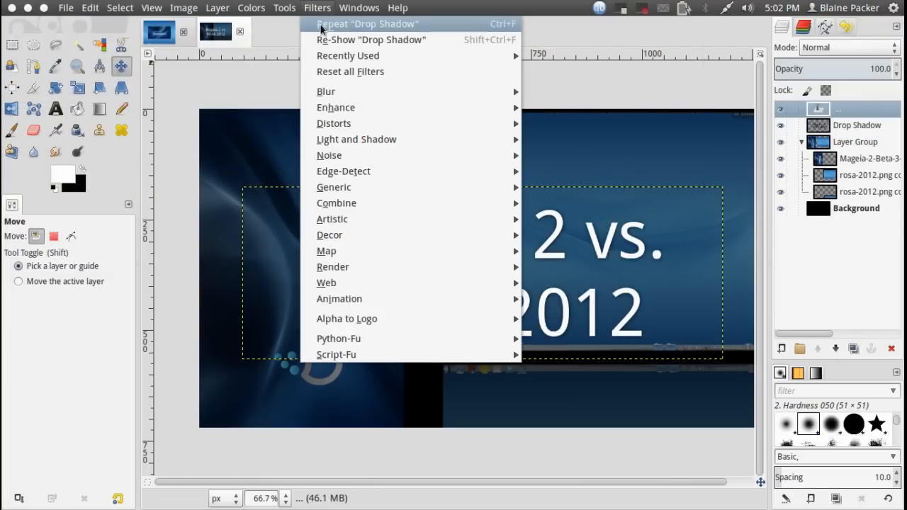
Repeat the Drop Shadow on the title, group it with its shadows and shift it right
click(367, 24)
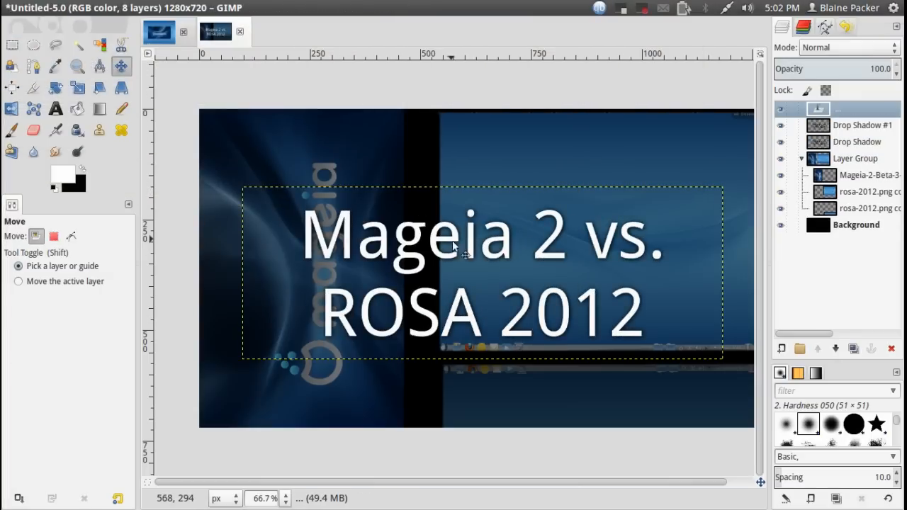
mouse_move(455, 232)
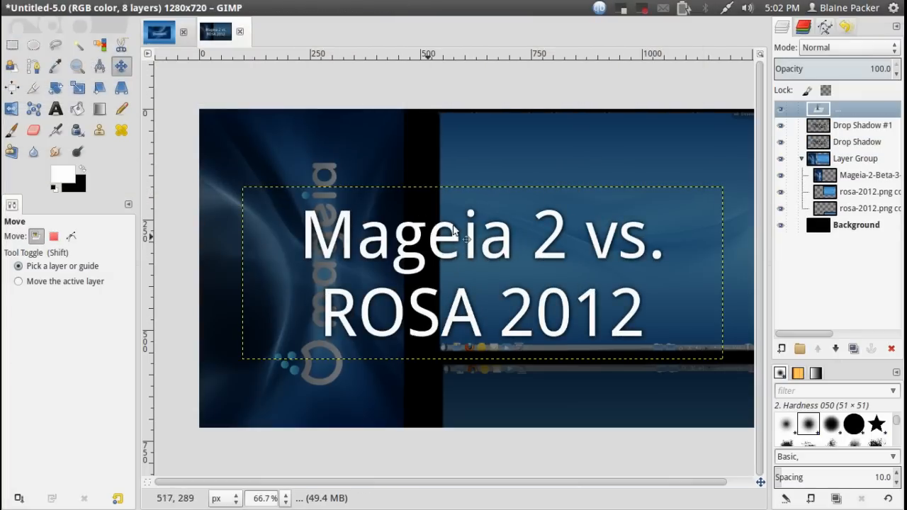
click(862, 125)
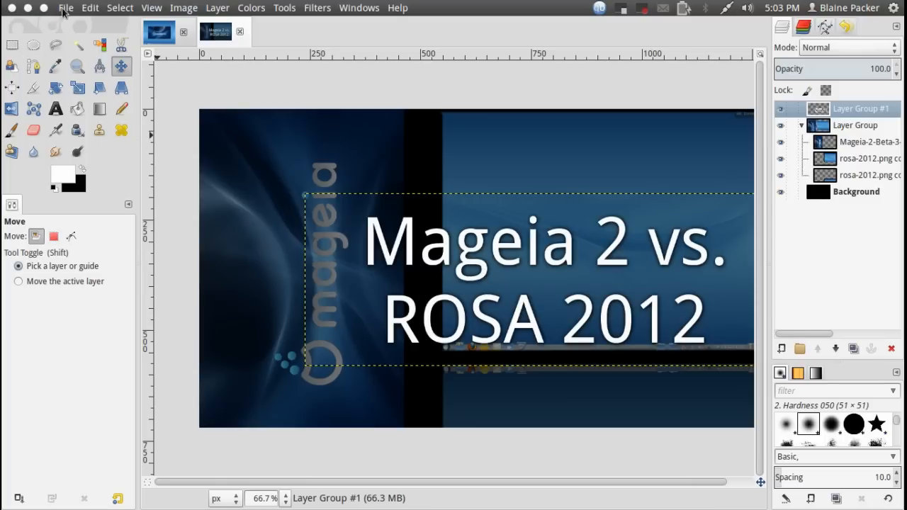
click(65, 7)
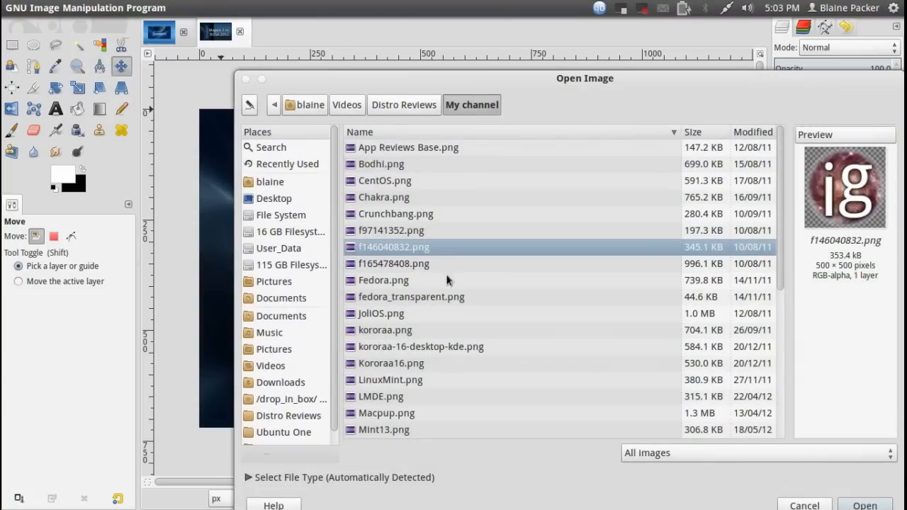
Add the ig logo f146040832.png left of the title and export as Mageia.png
click(864, 505)
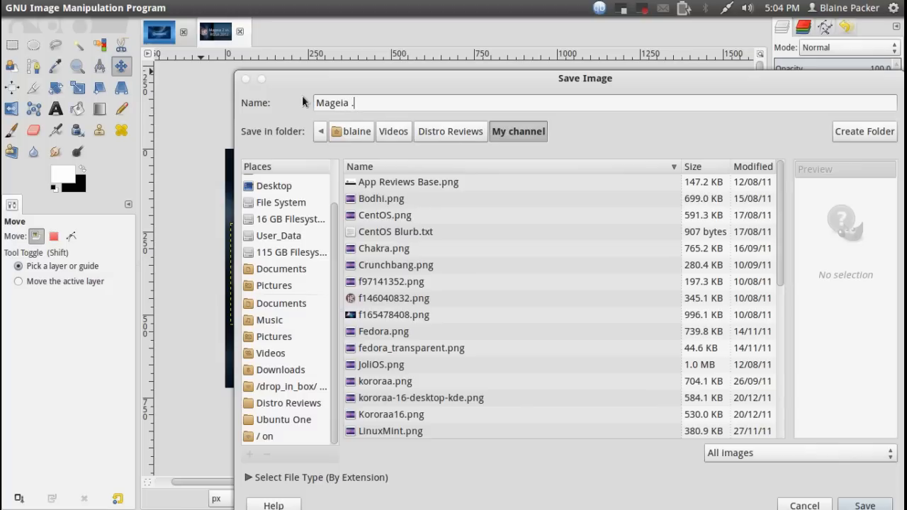
click(865, 505)
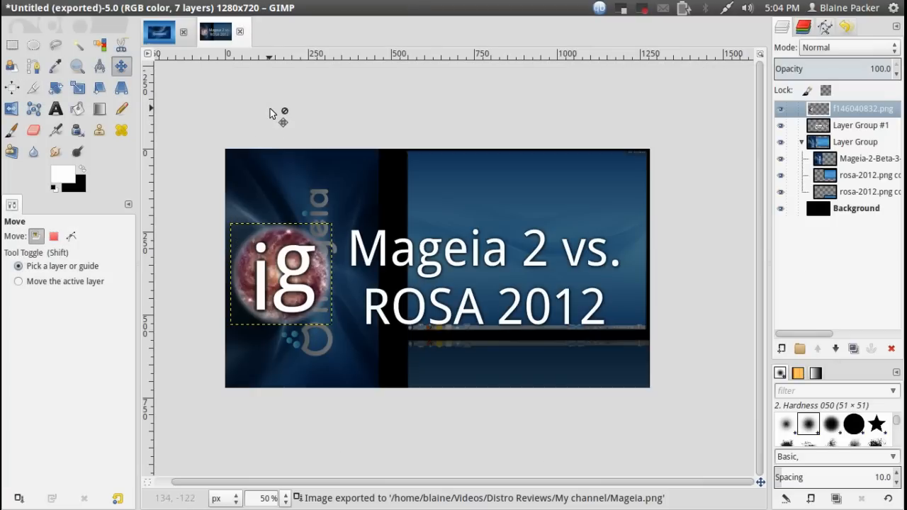
mouse_move(301, 79)
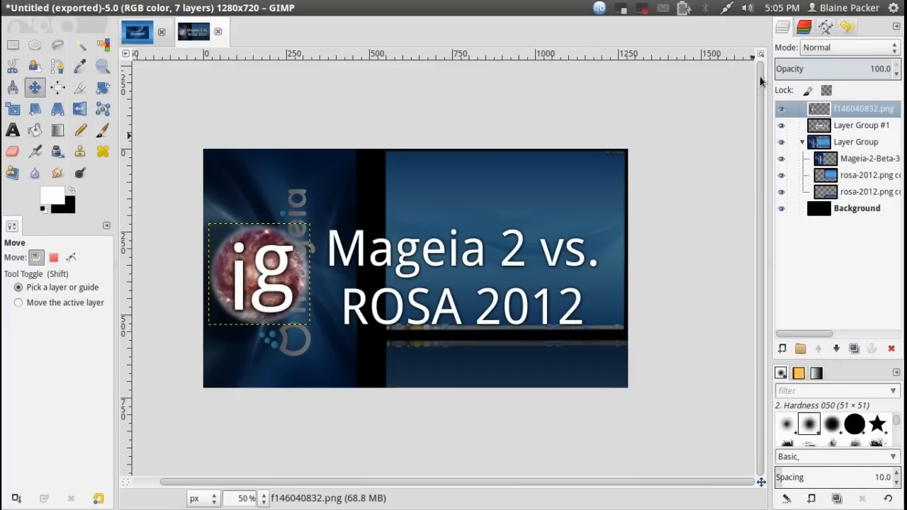
mouse_move(169, 37)
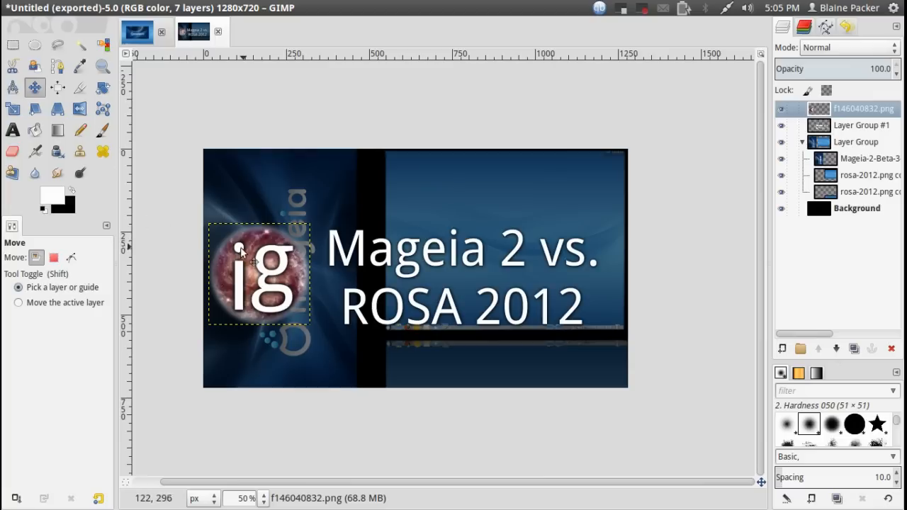
mouse_move(165, 245)
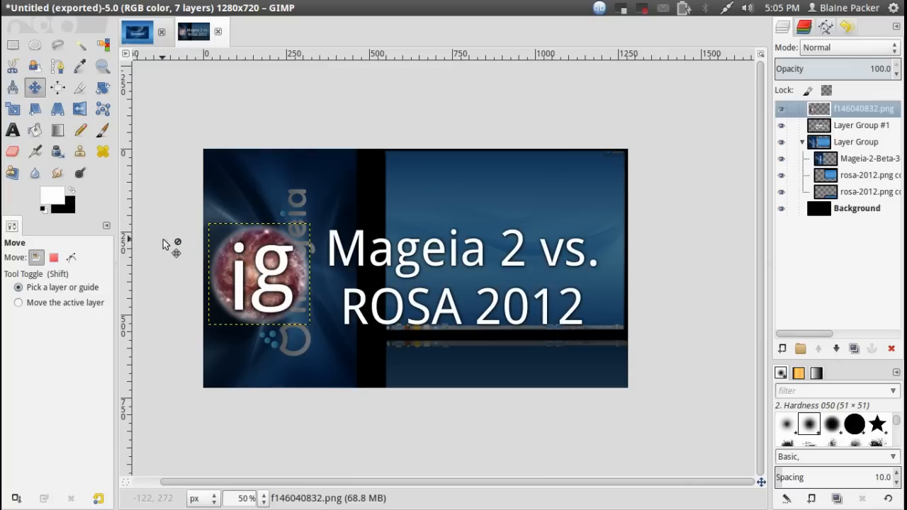
mouse_move(164, 257)
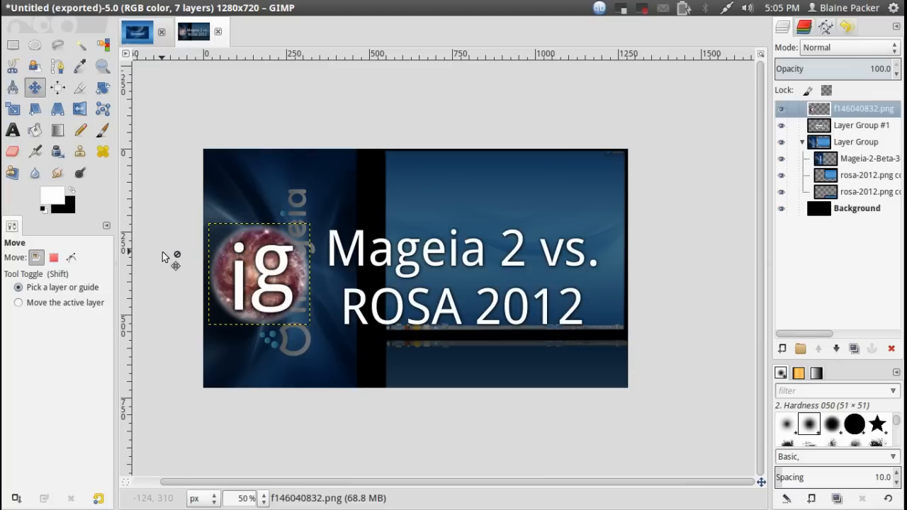
mouse_move(166, 252)
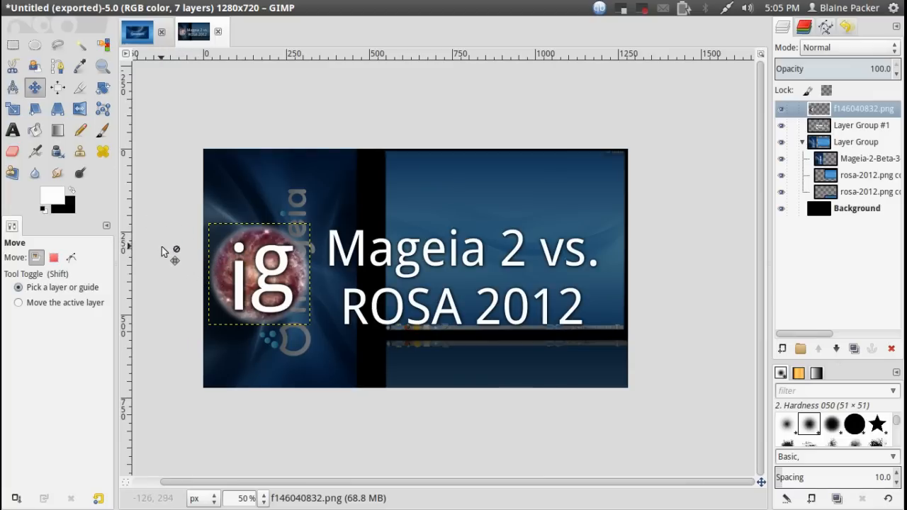
mouse_move(163, 275)
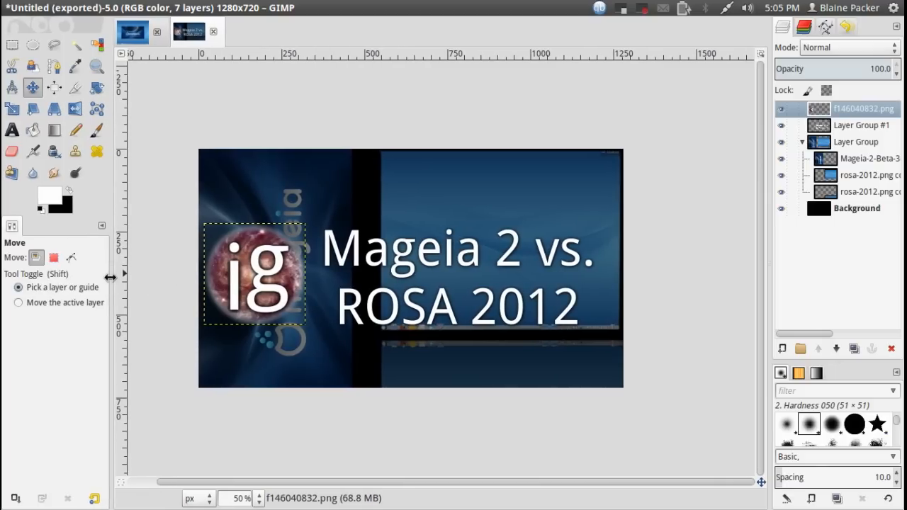
mouse_move(170, 224)
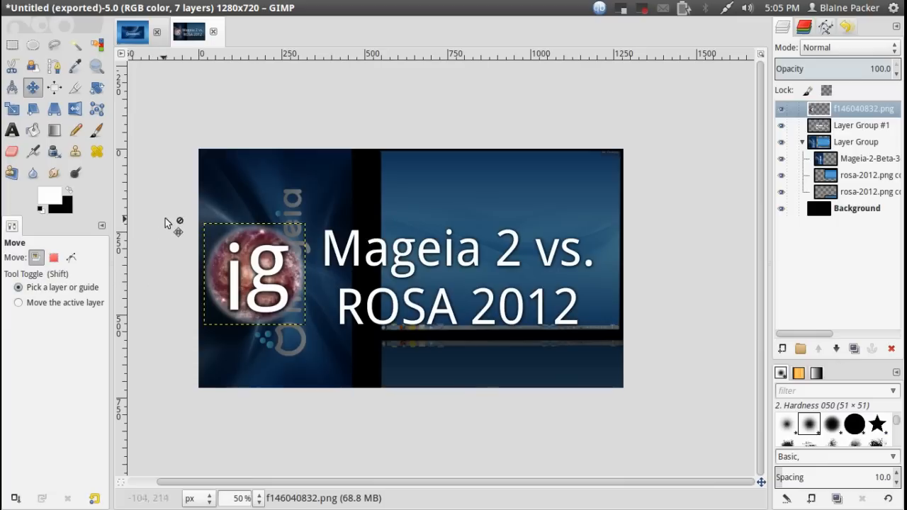
mouse_move(192, 164)
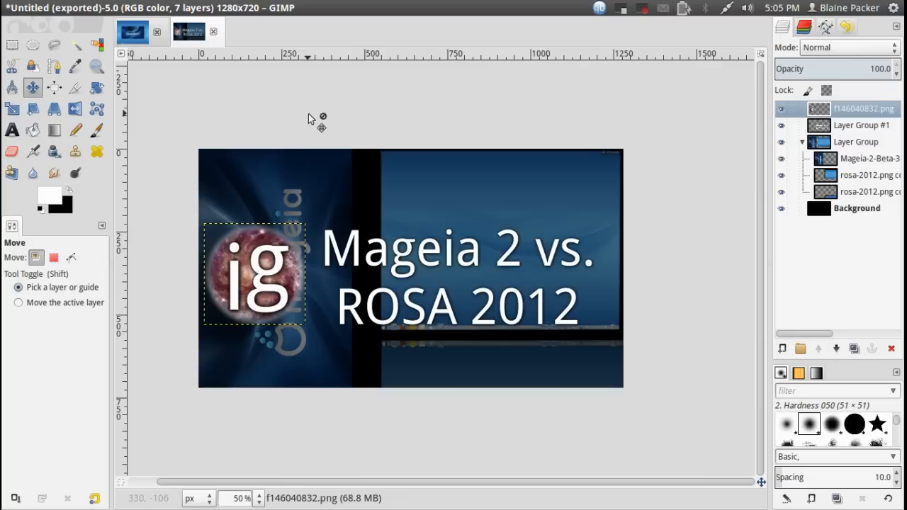
mouse_move(319, 113)
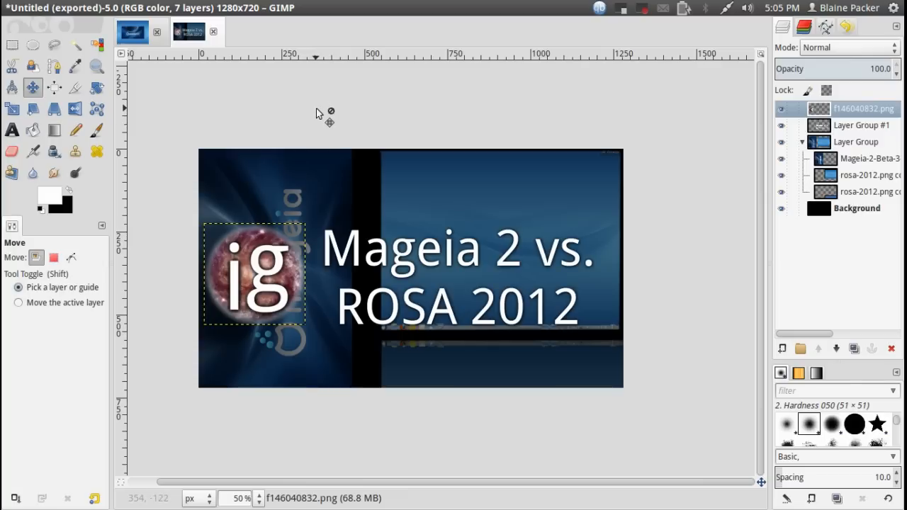
mouse_move(310, 115)
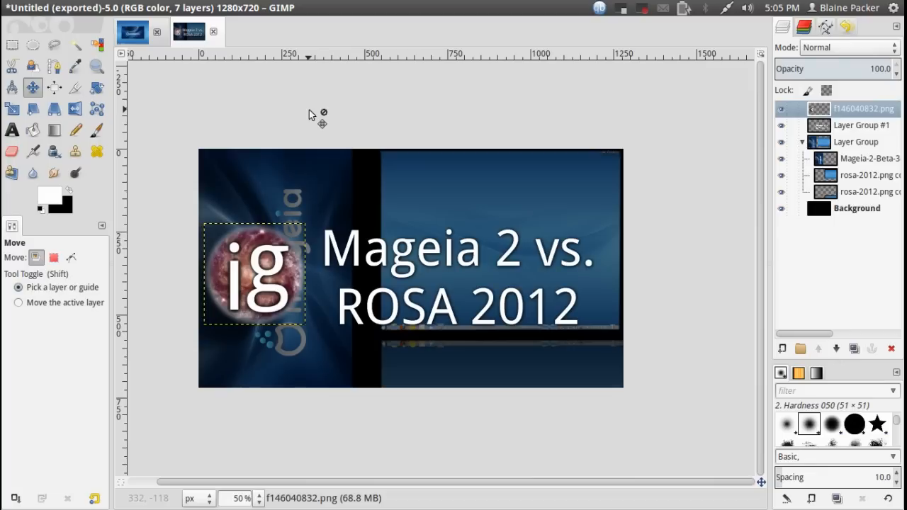
mouse_move(405, 100)
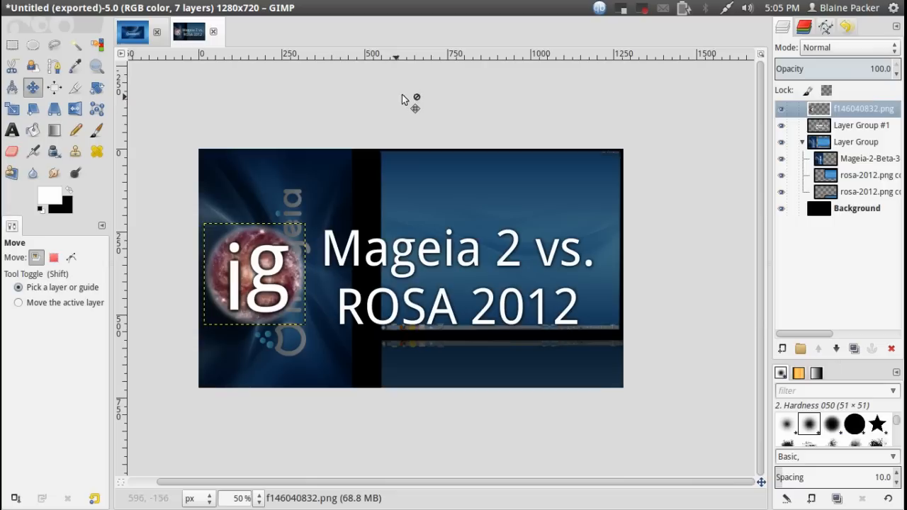